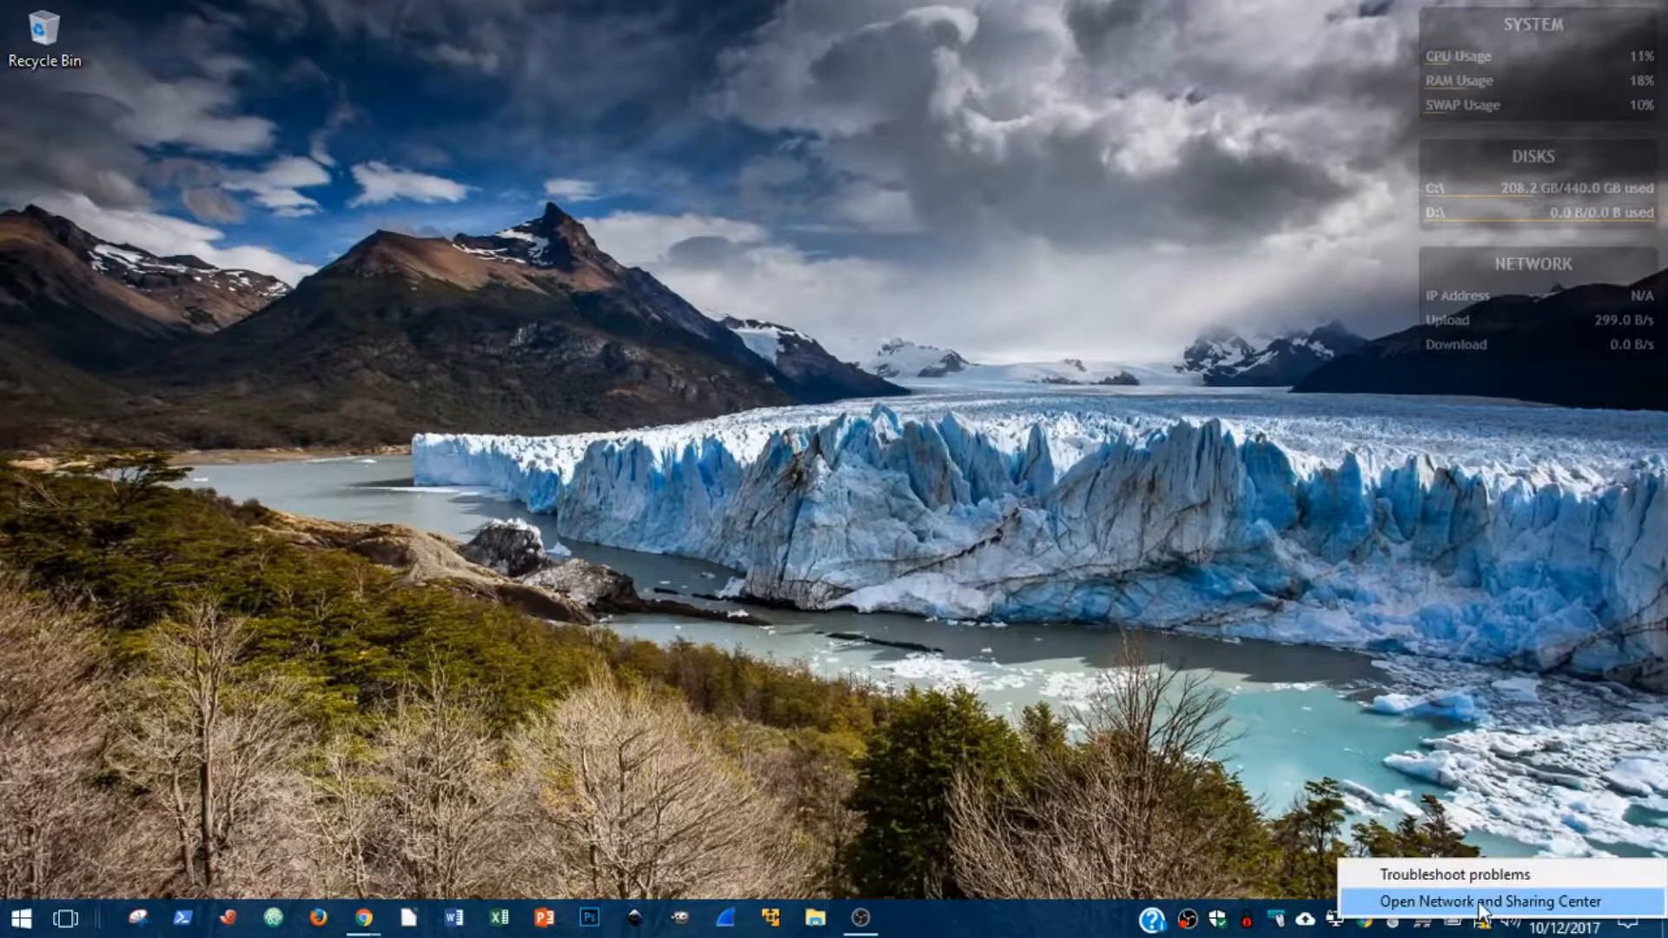
Reach the Network Connections list via Network and Sharing Center and select Local Area Connection.
click(1477, 901)
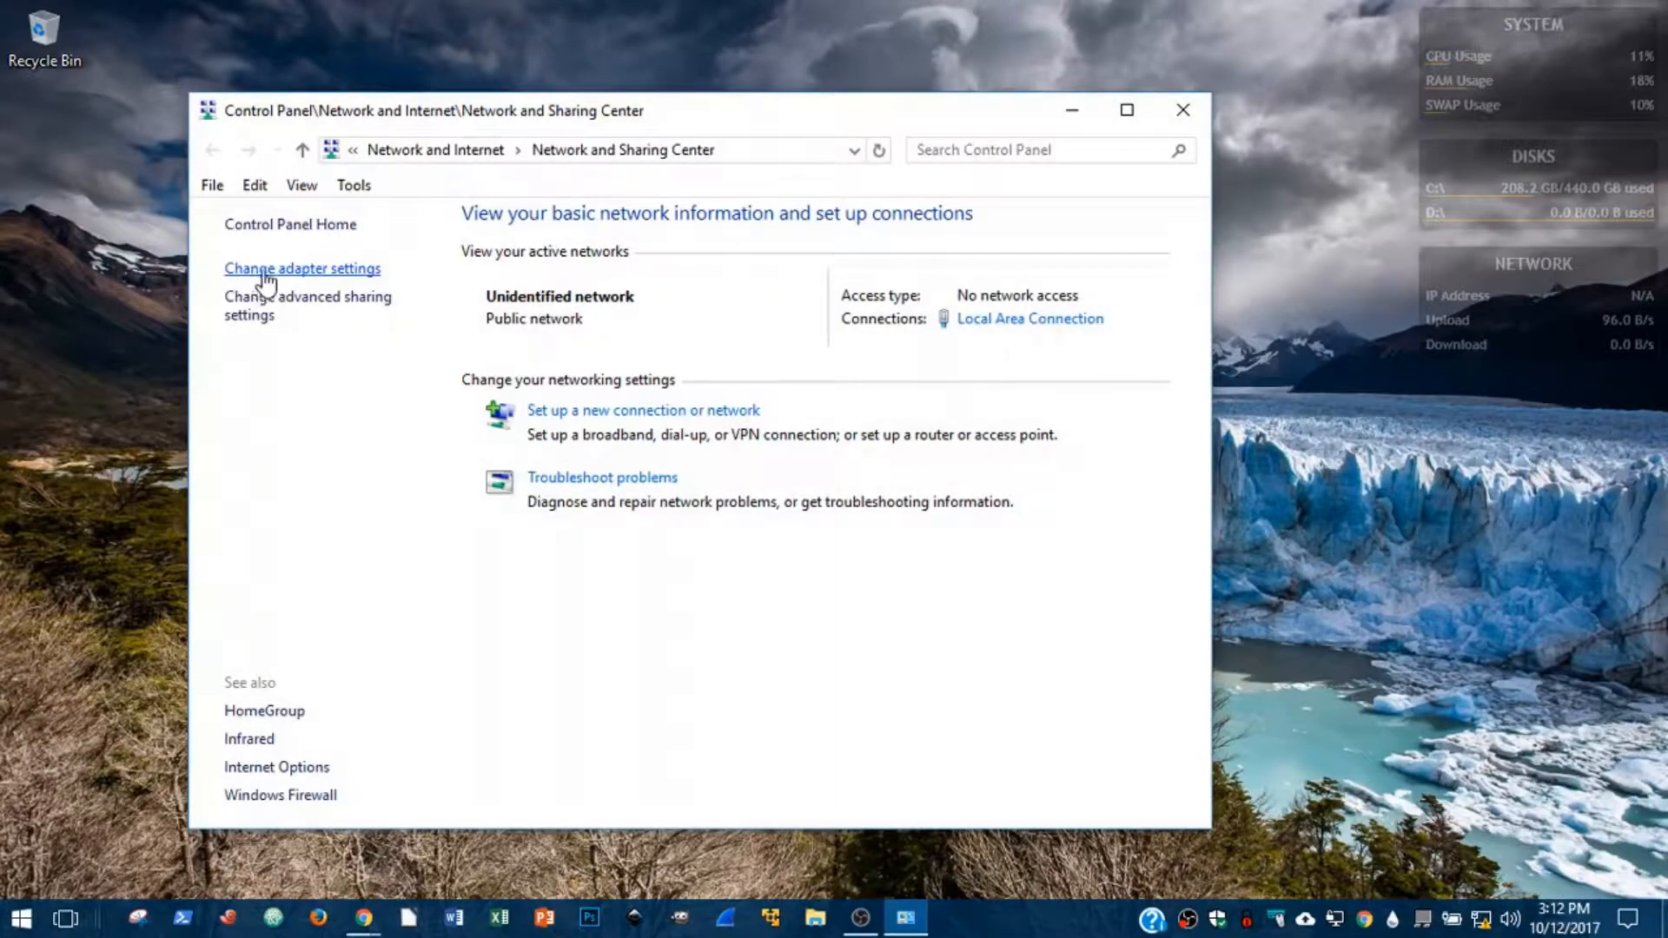
click(302, 267)
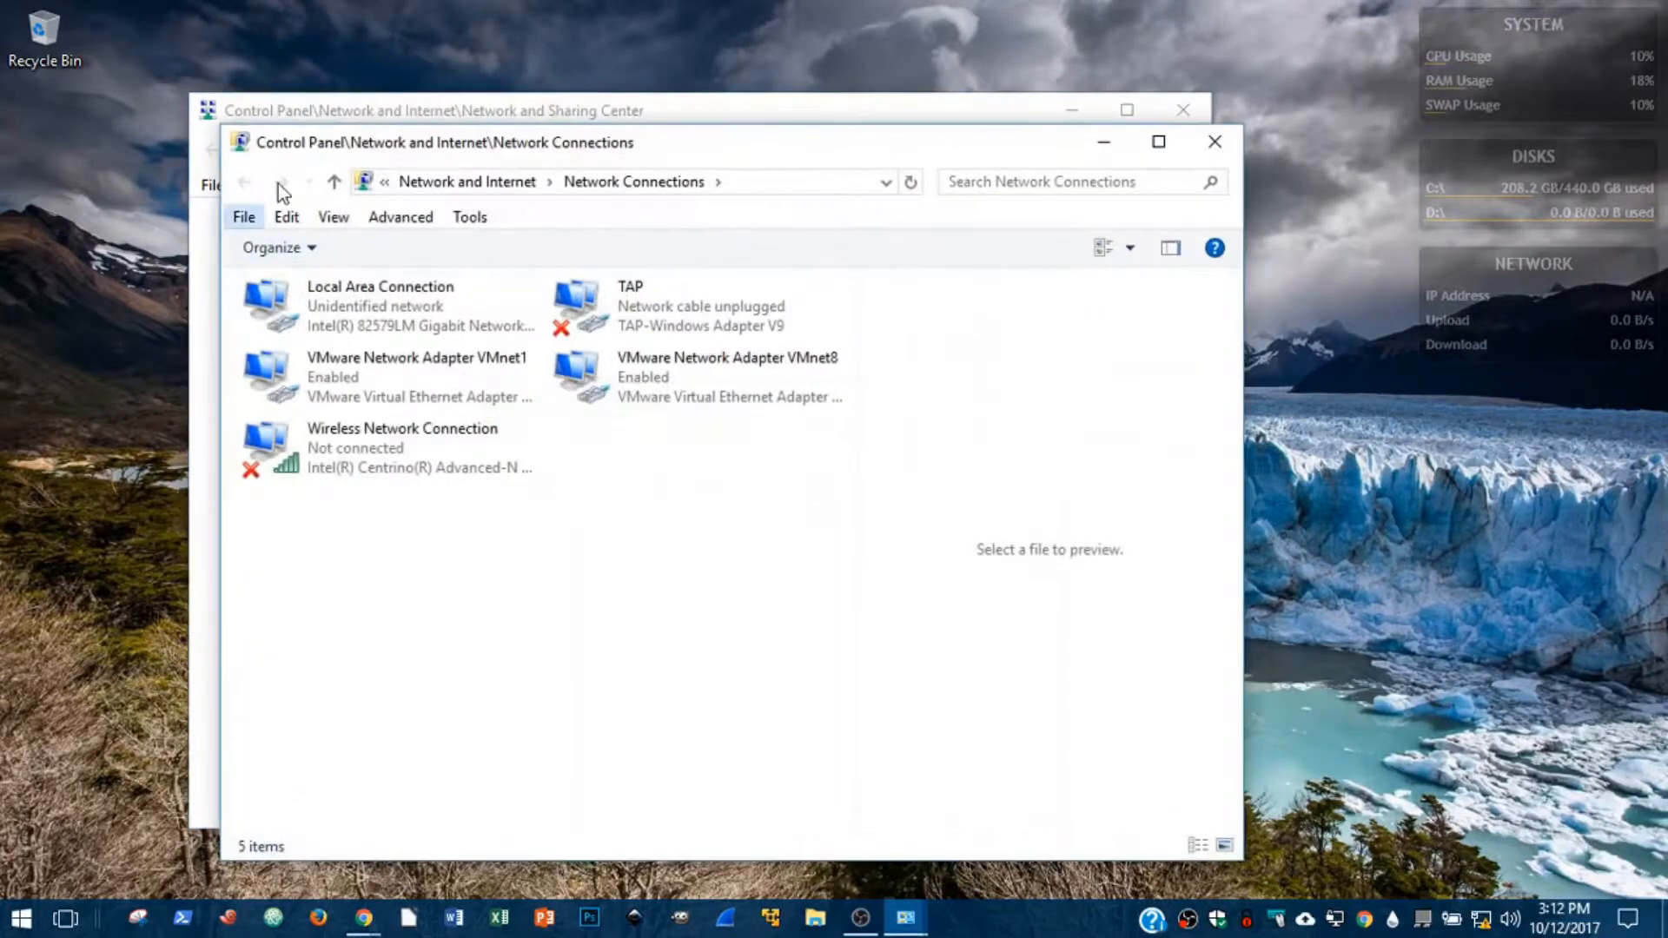
click(381, 306)
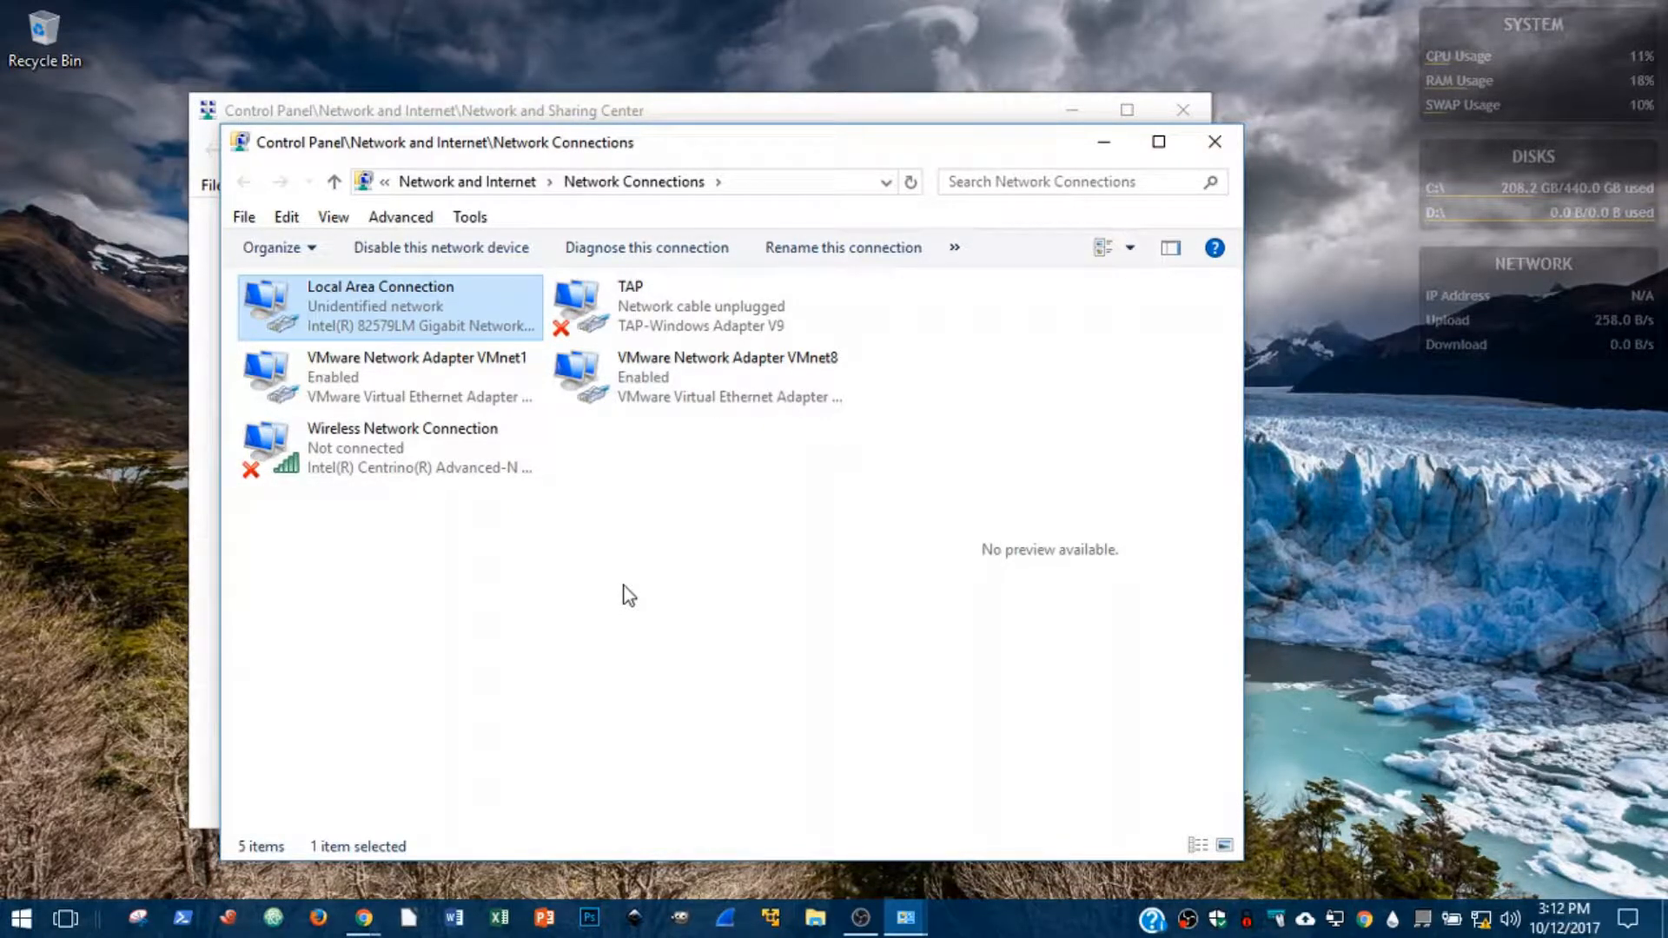
mouse_move(422, 310)
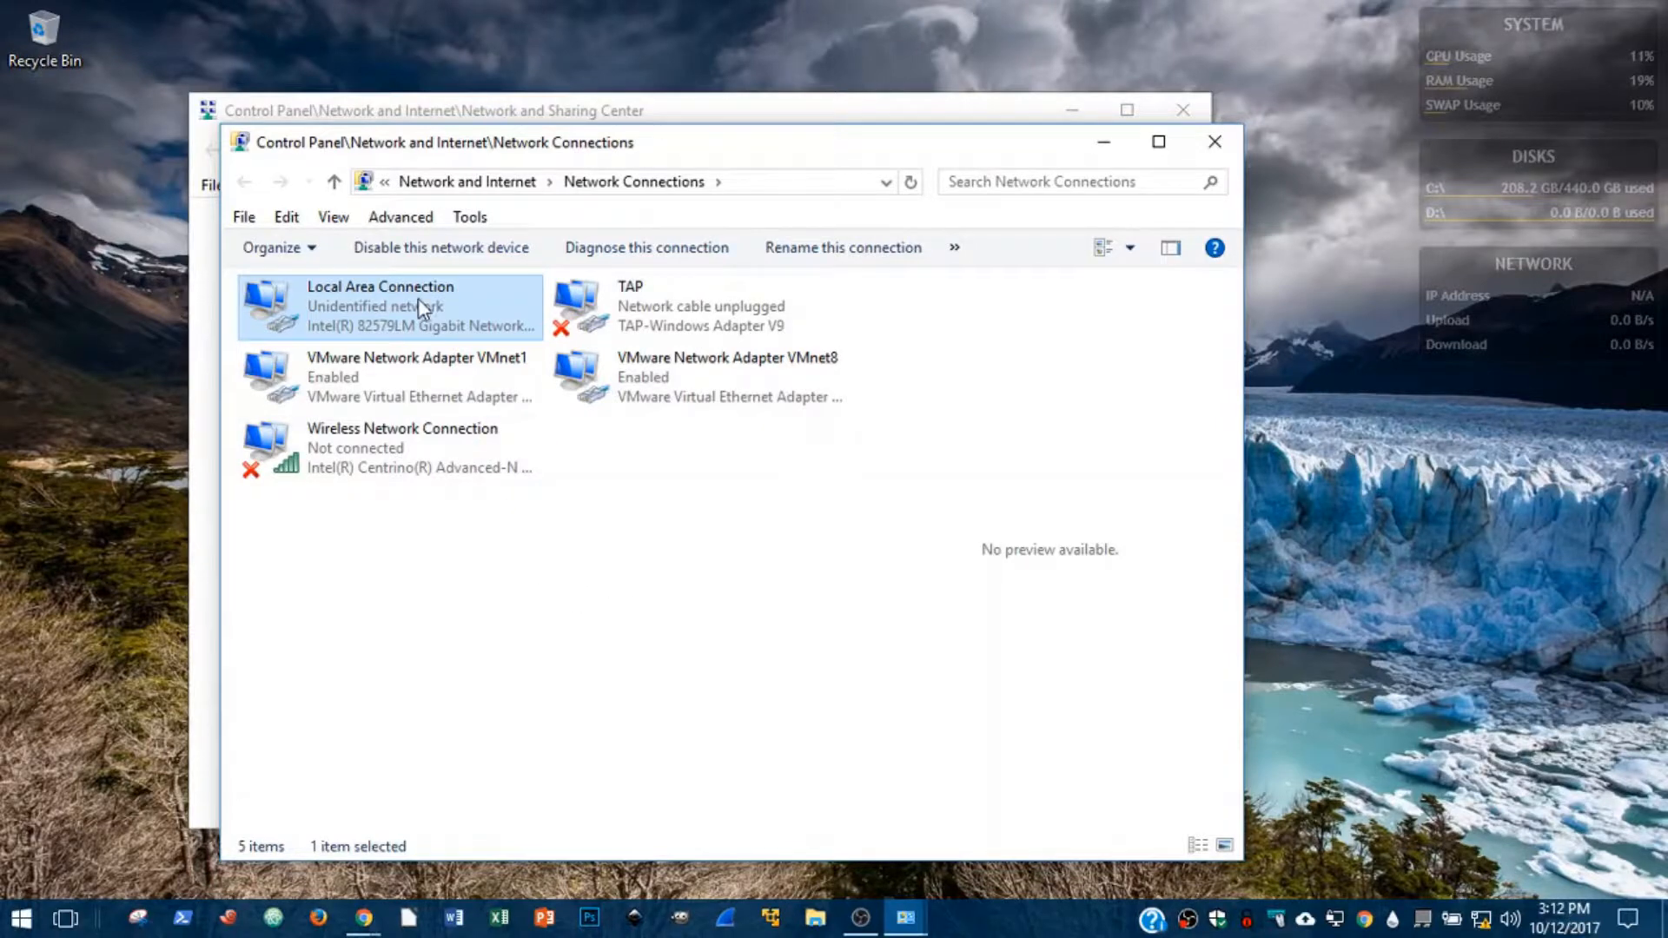
right_click(380, 307)
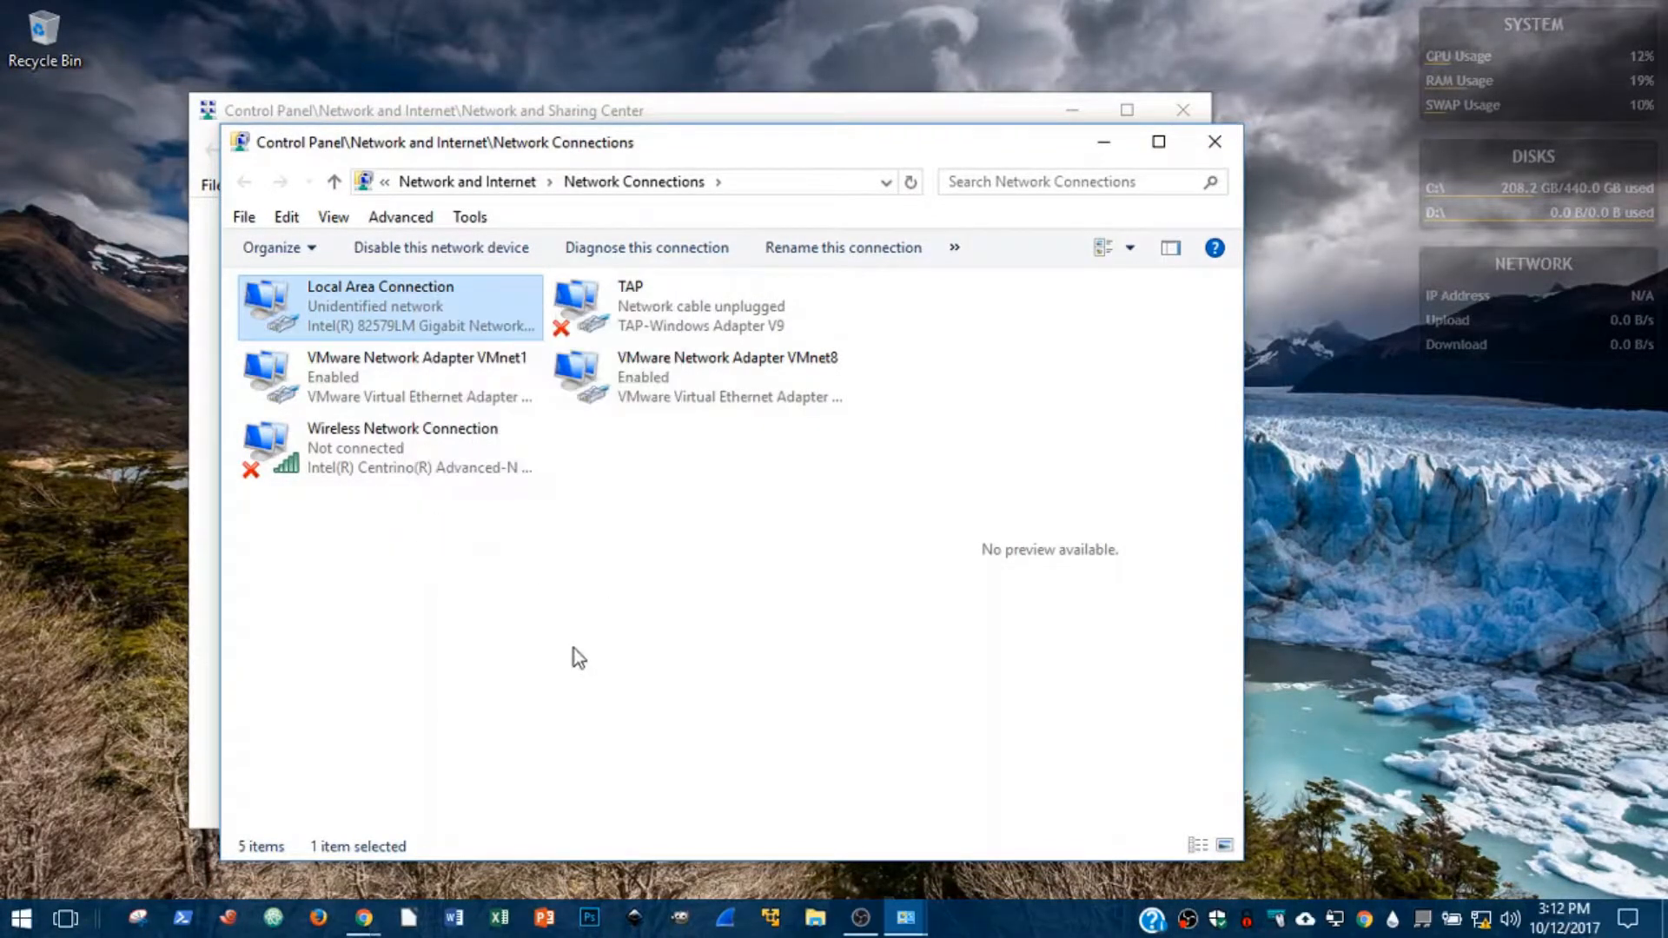
Show the Internet Protocol Version 4 (TCP/IPv4) properties of Local Area Connection.
double_click(380, 307)
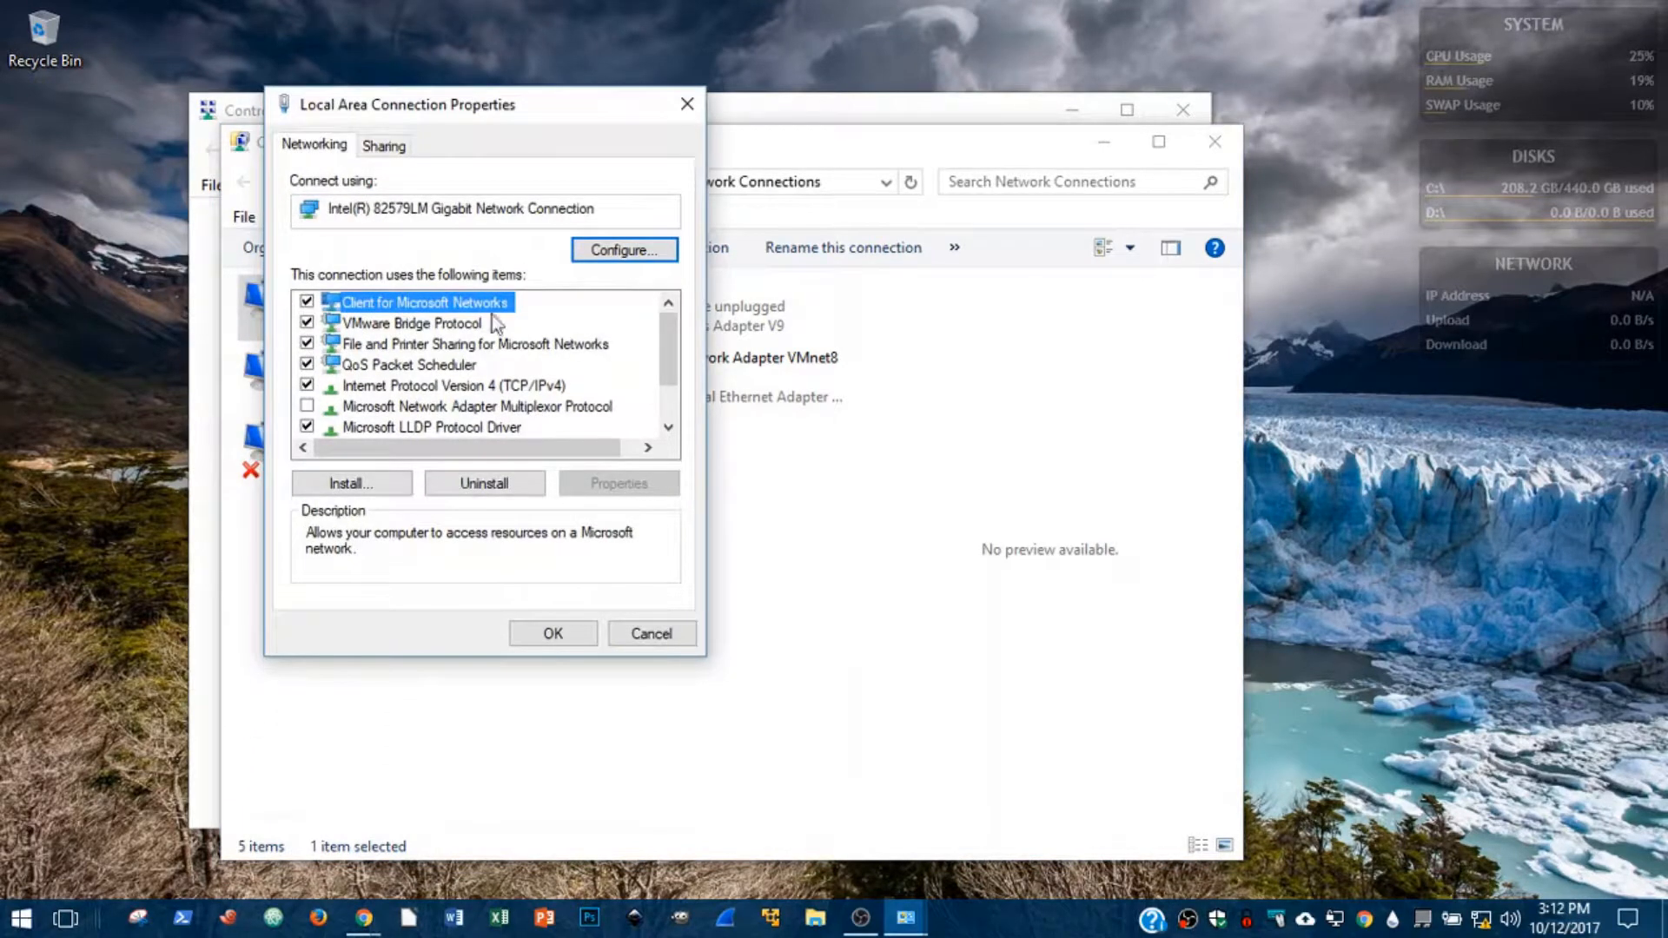
mouse_move(401, 306)
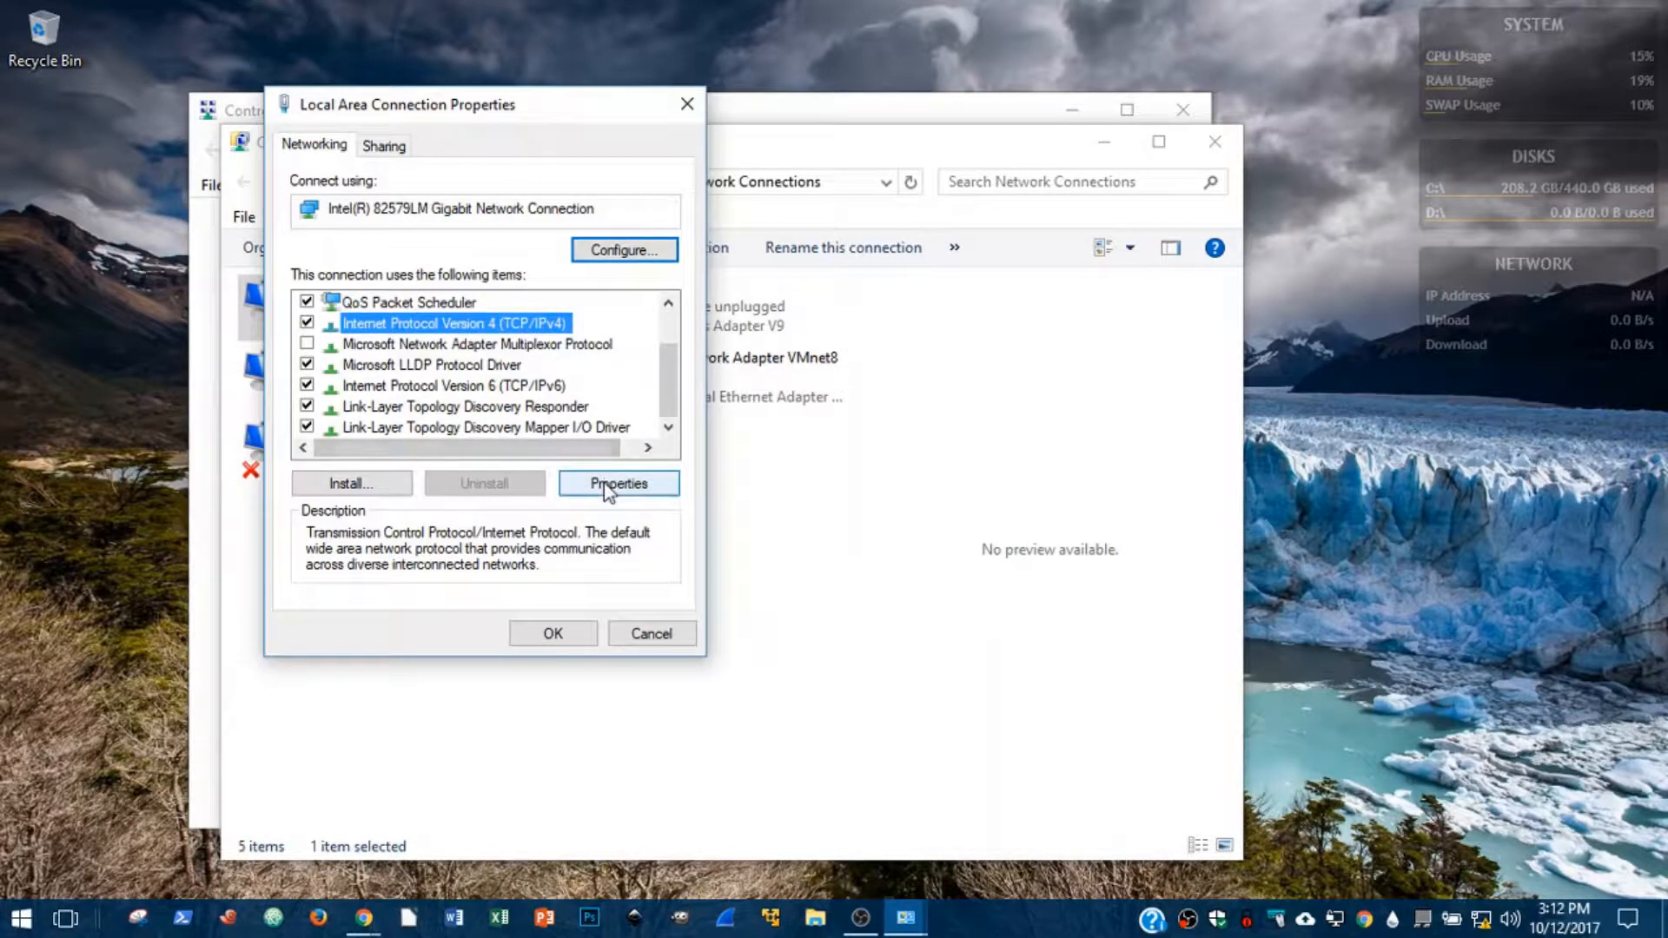
click(616, 483)
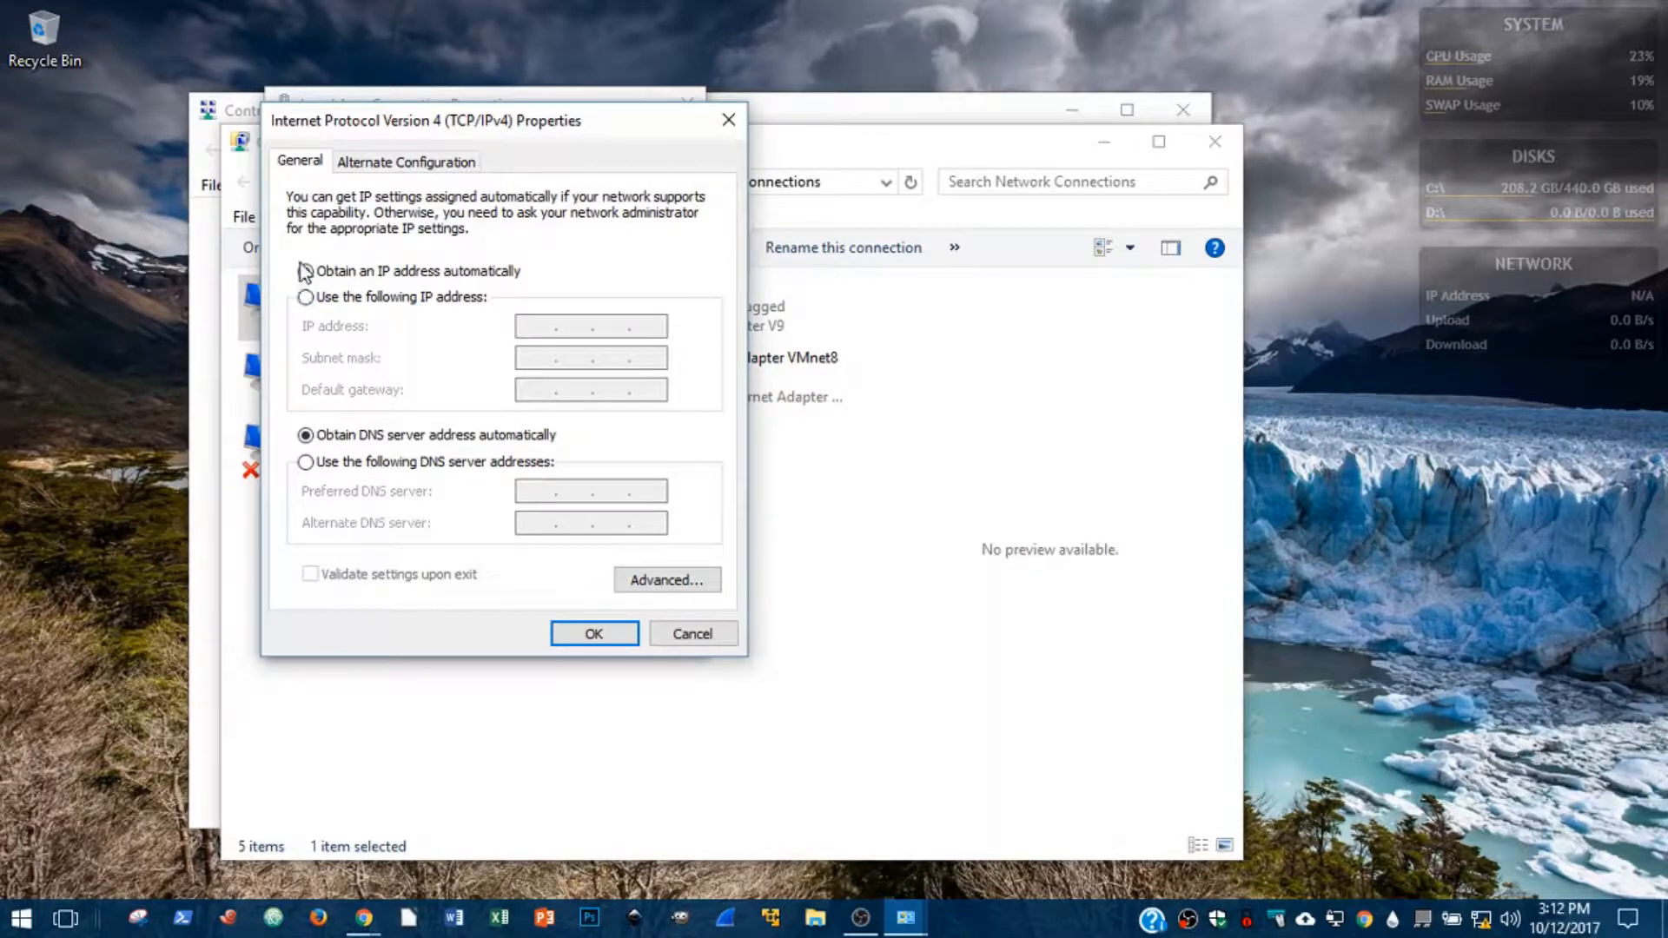
Assign static IP 192.168.0.100 with subnet mask 255.255.255.0 and save the IPv4 settings.
click(306, 272)
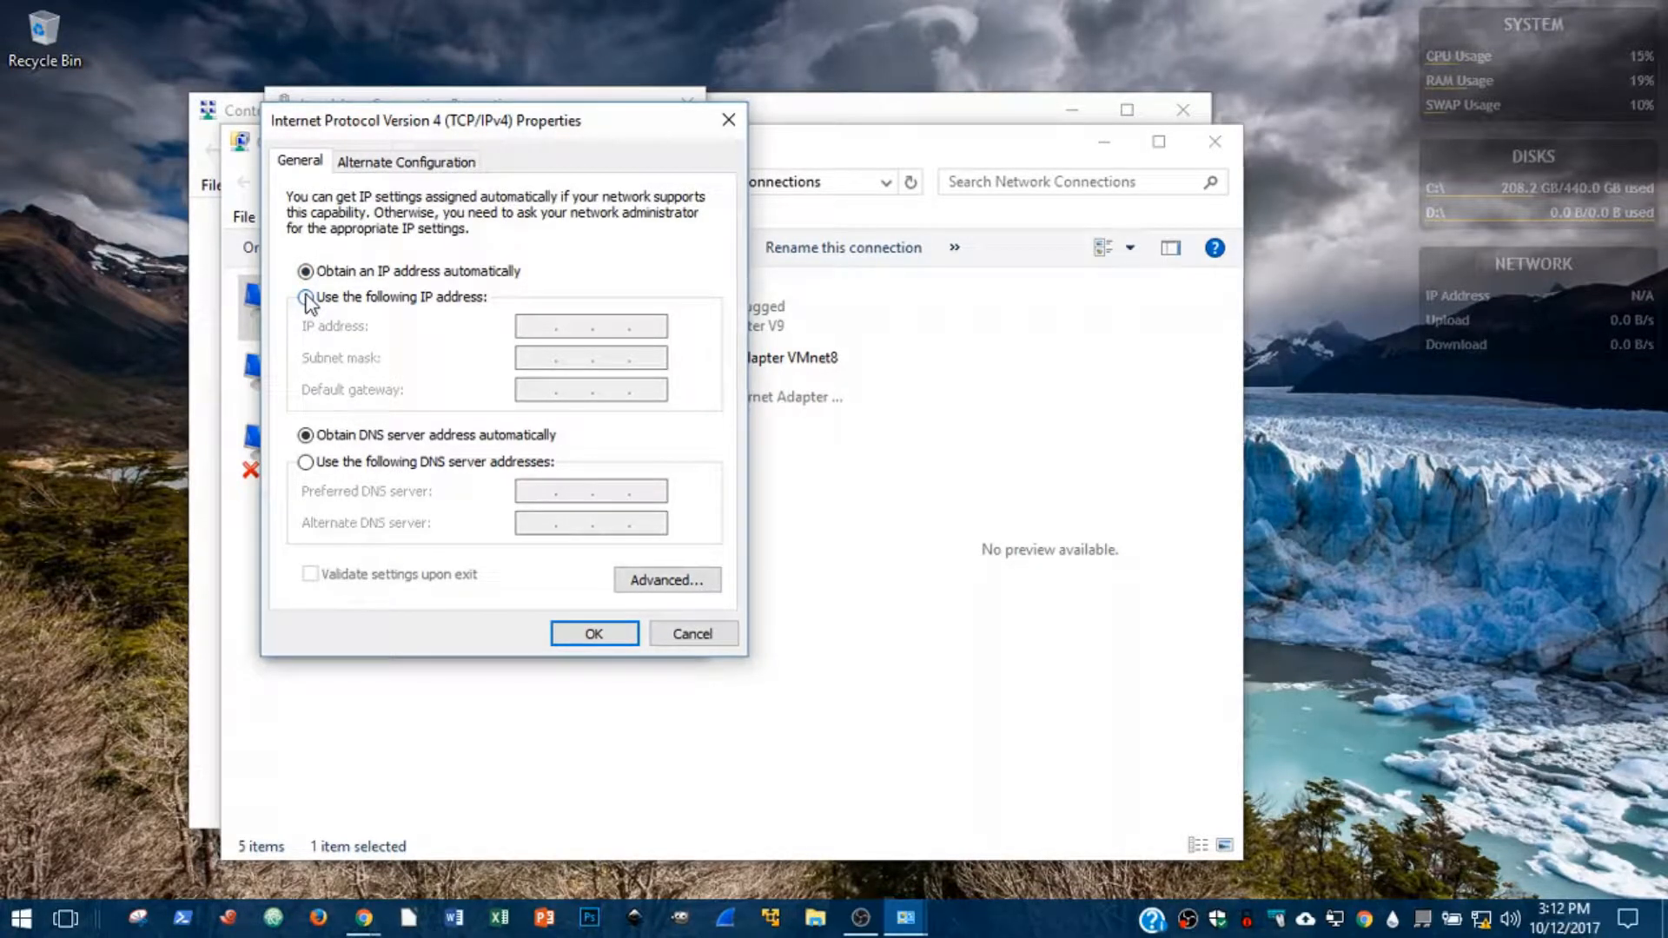
click(306, 298)
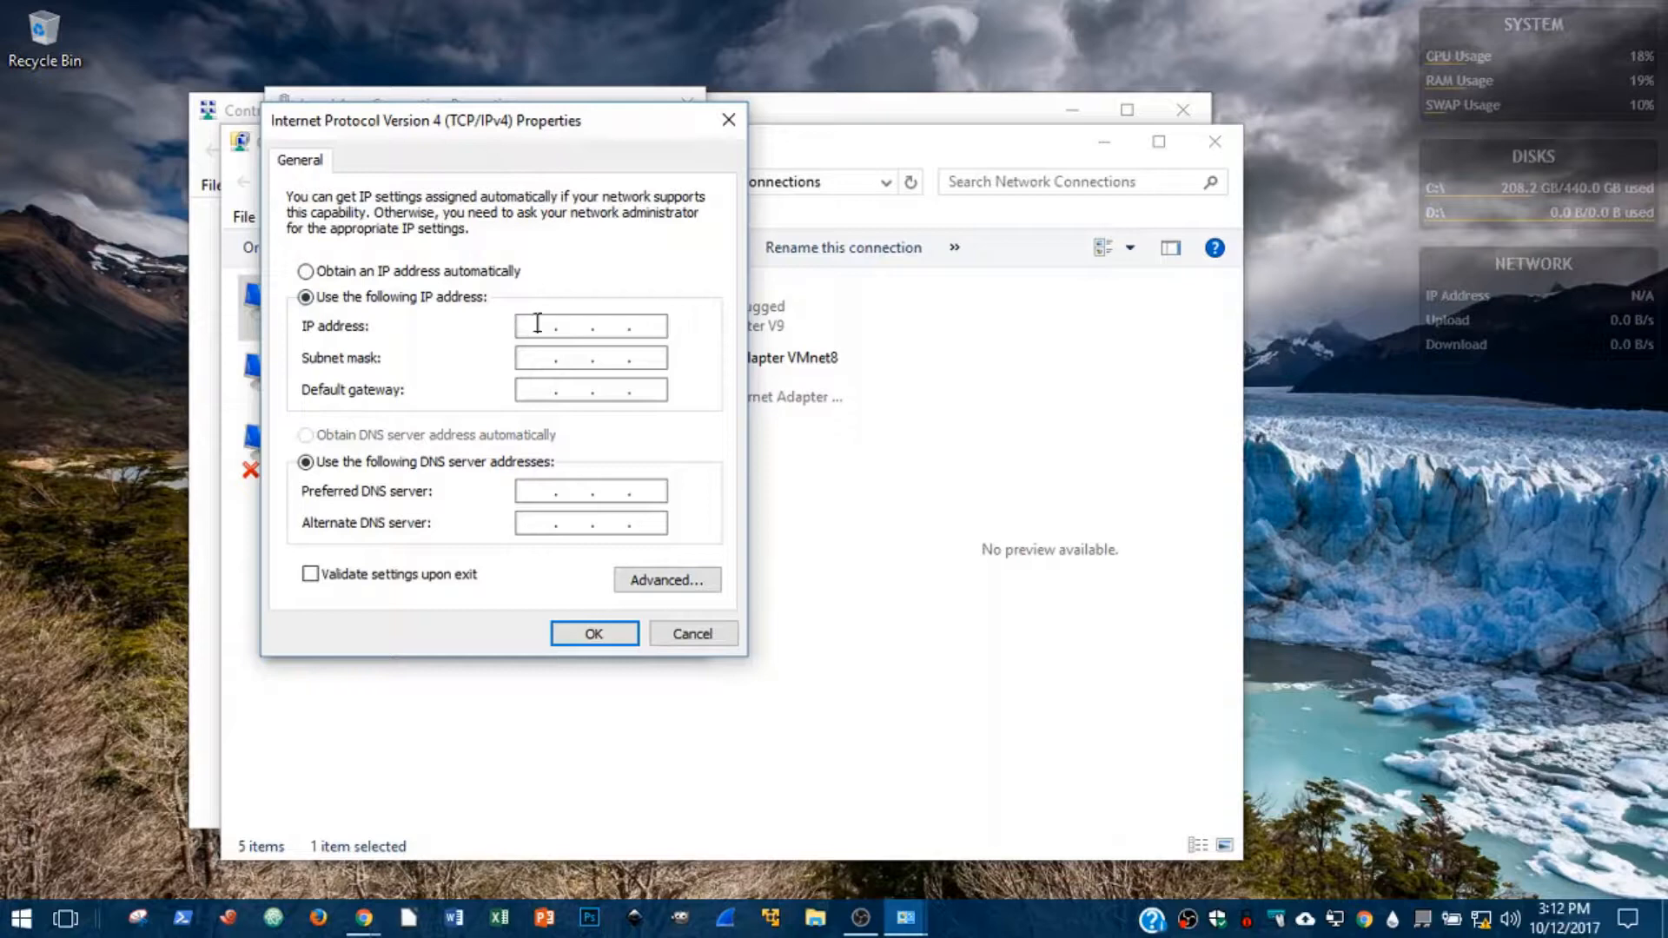
text(192)
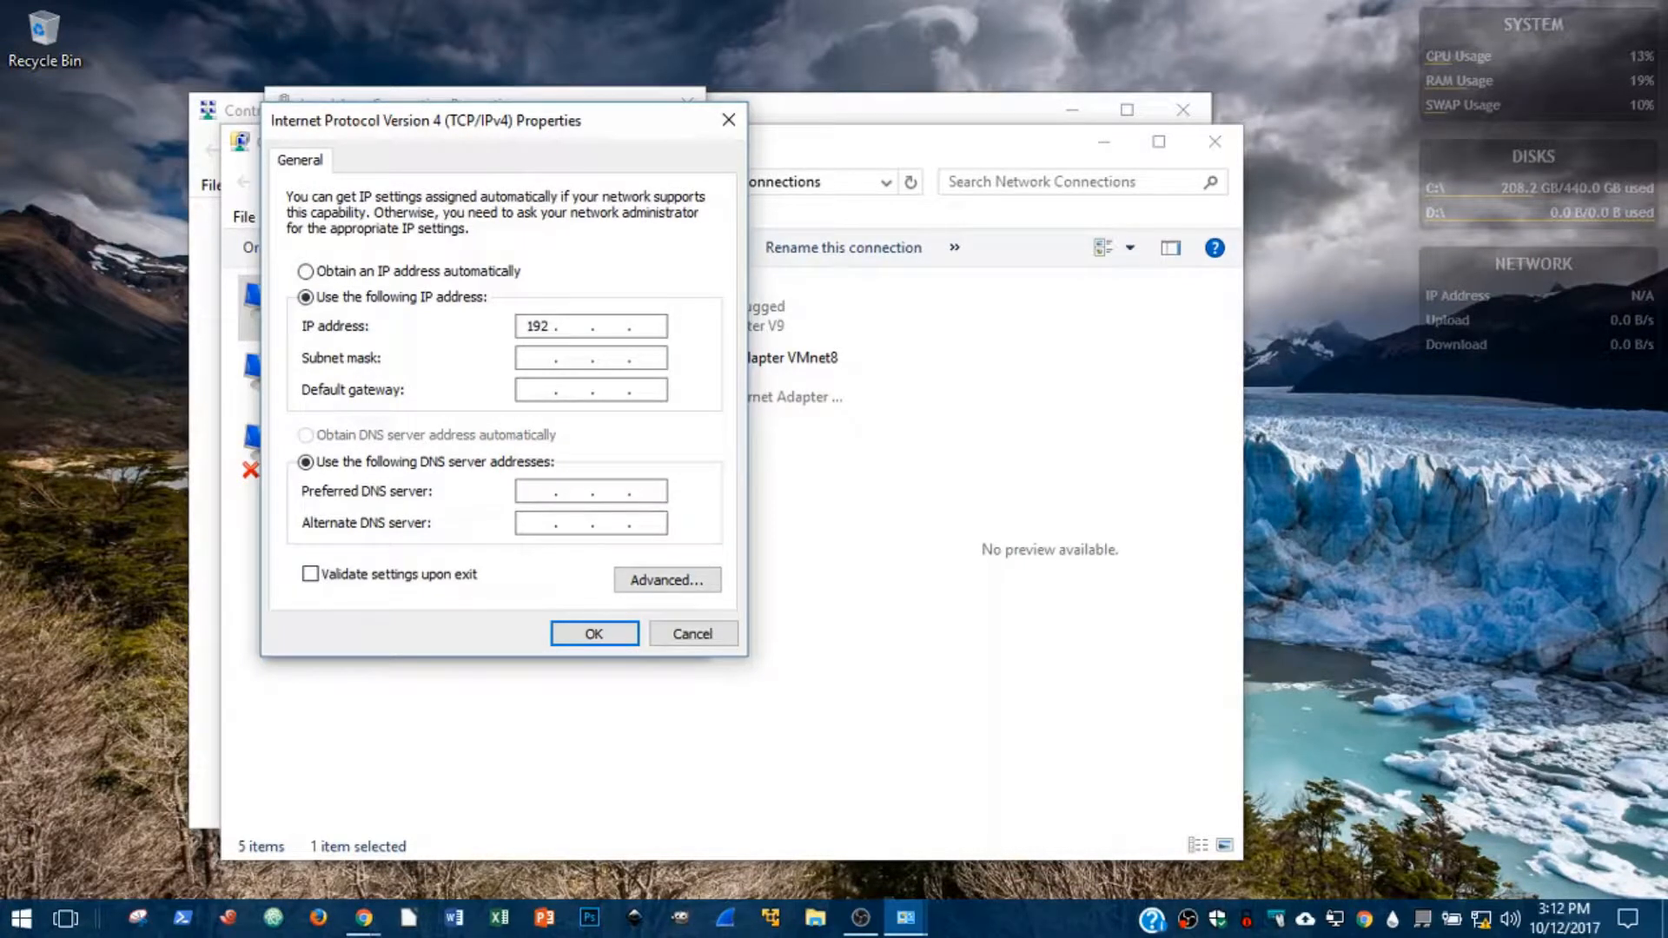
text(168.0)
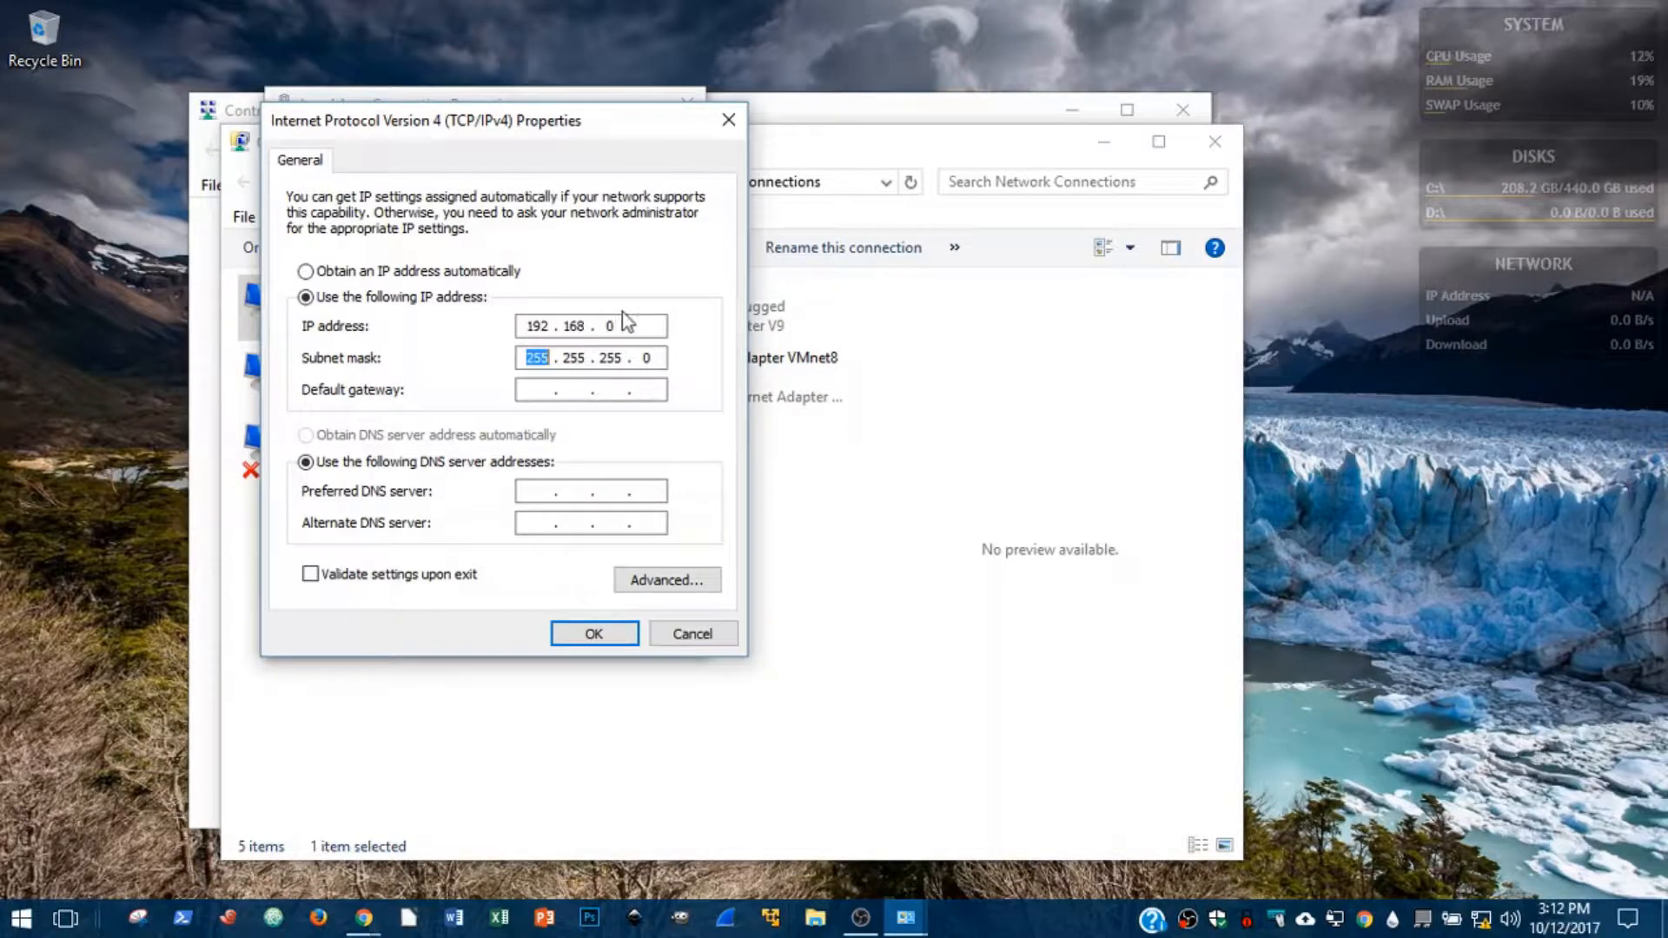
text(1)
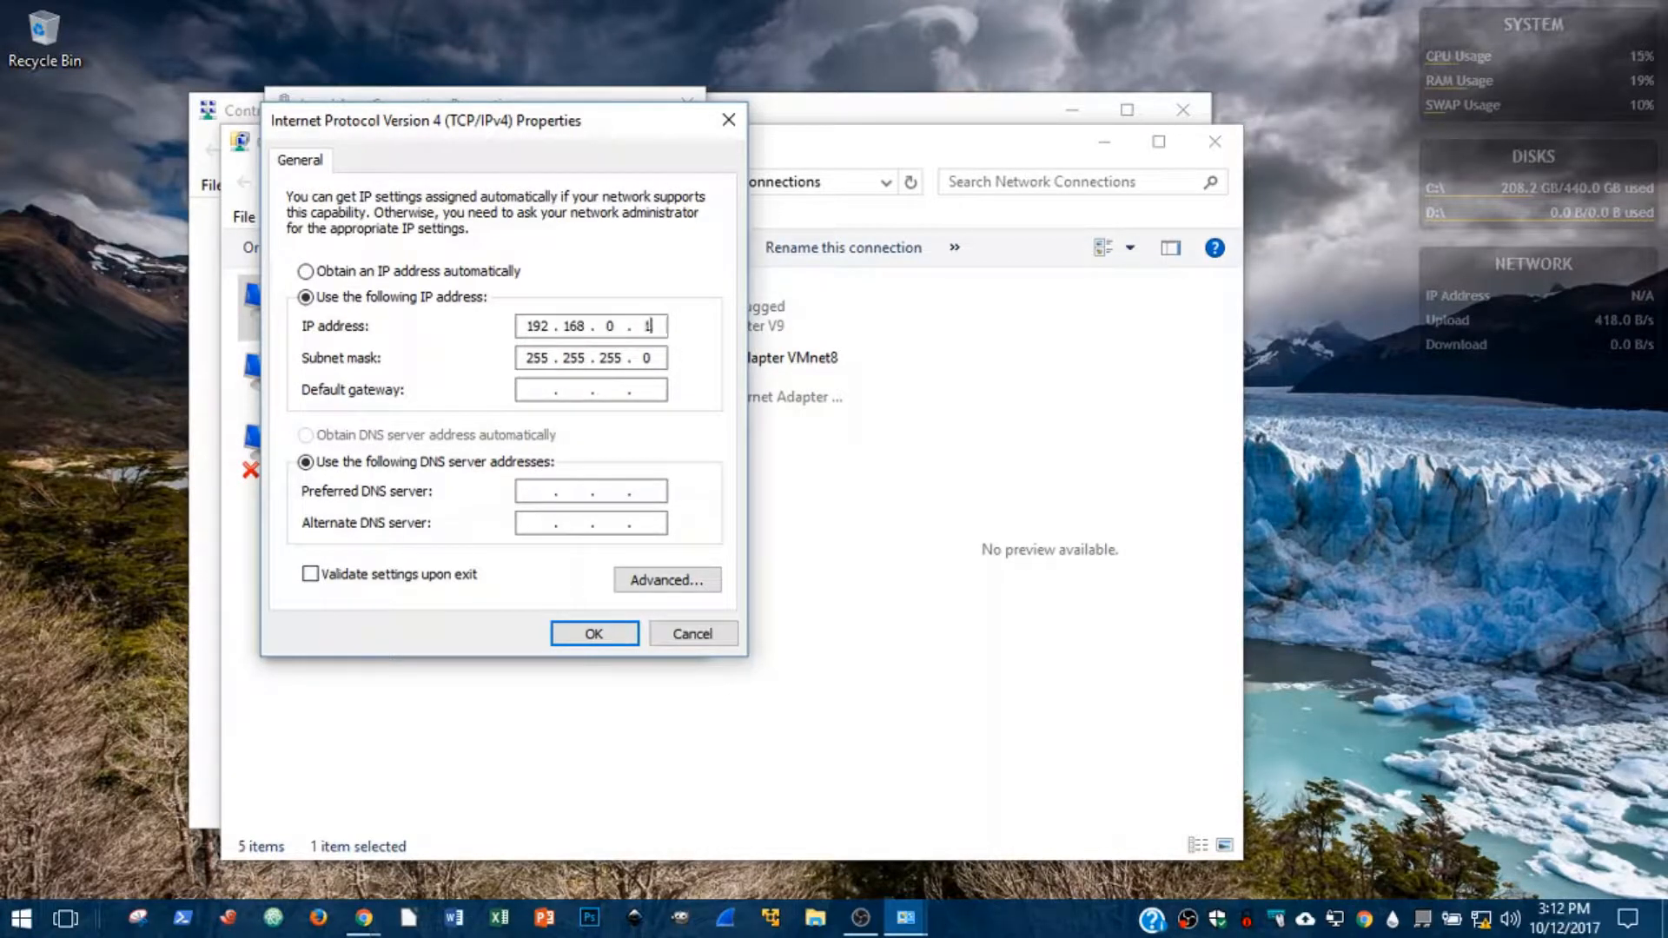
text(00)
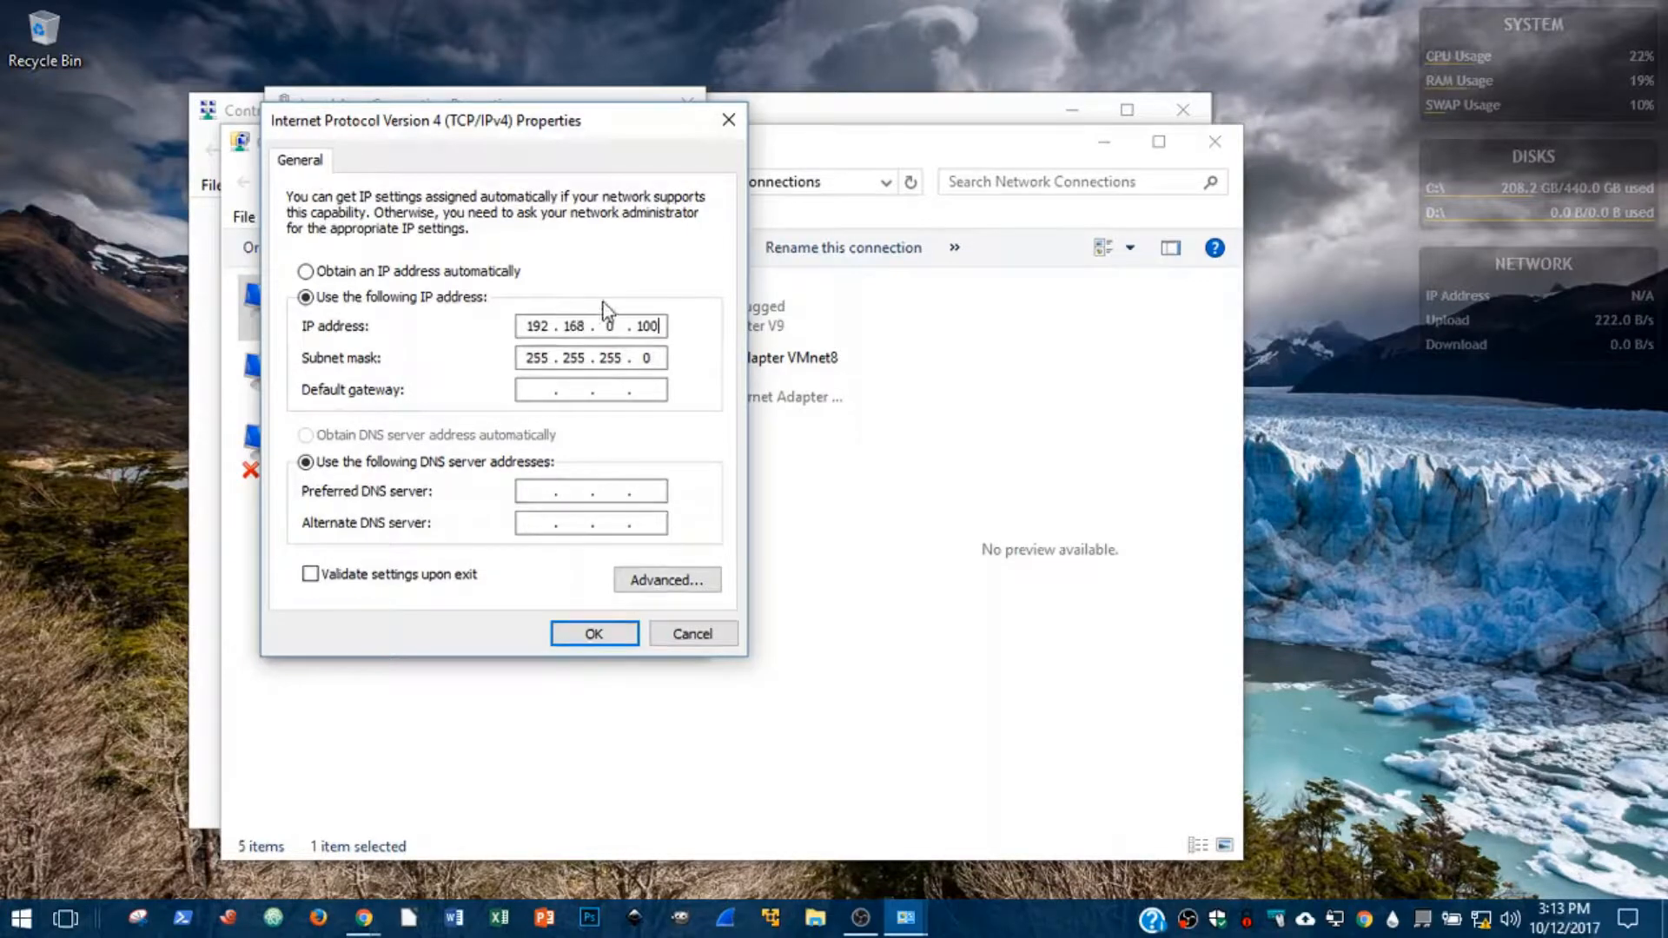
mouse_move(674, 320)
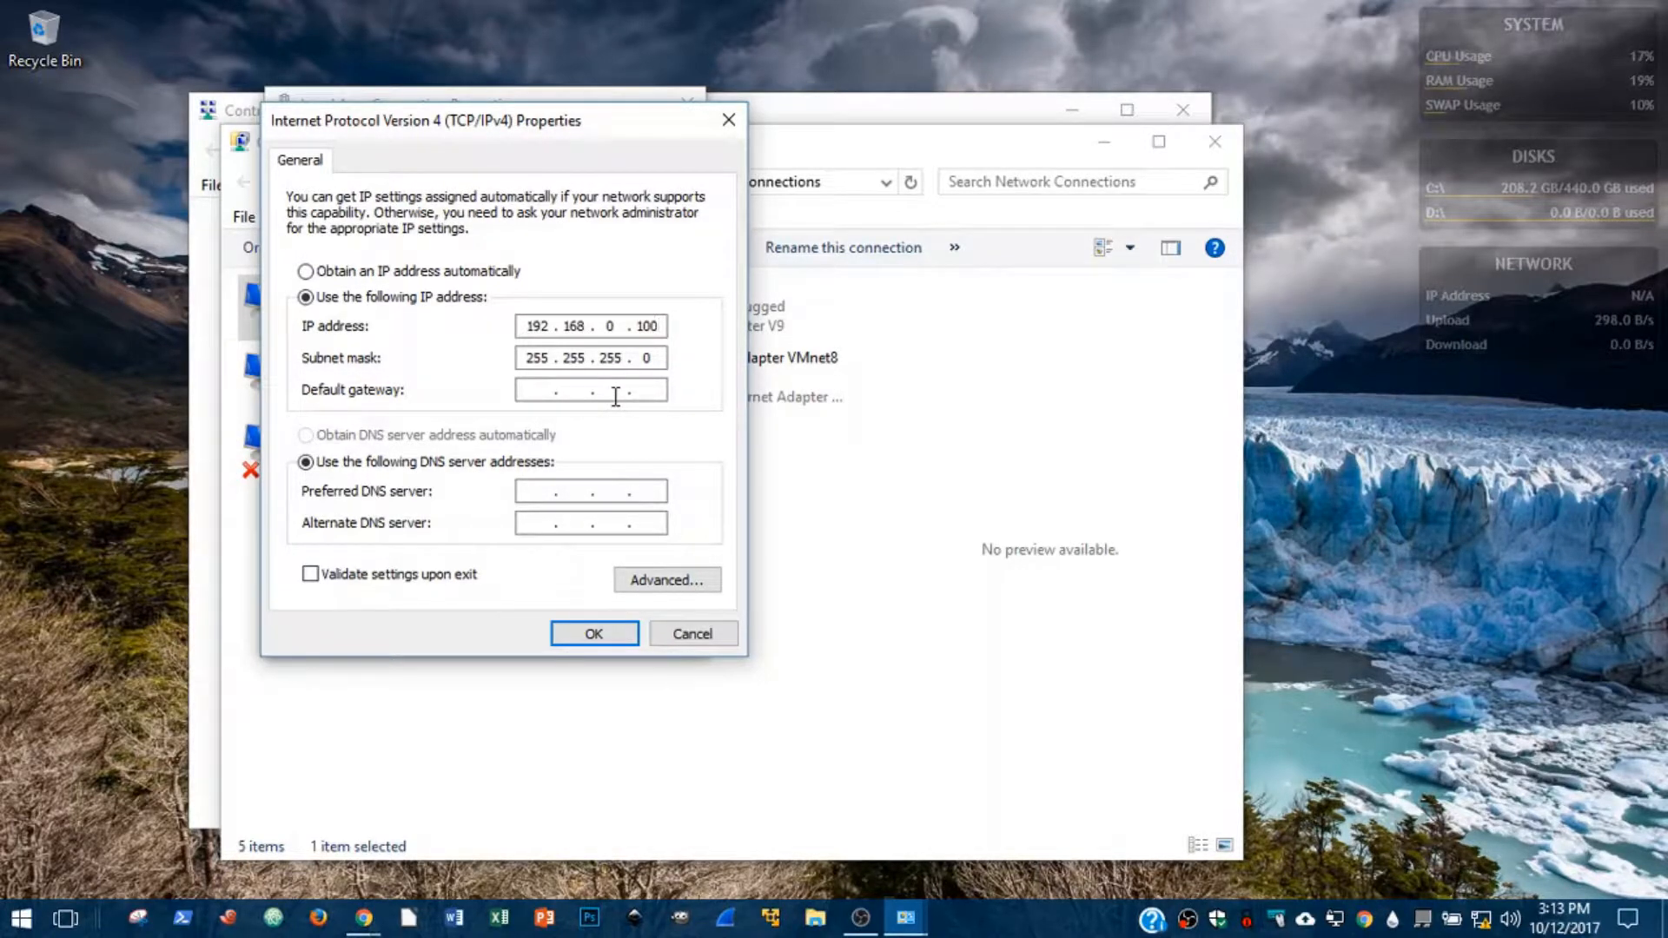
click(592, 633)
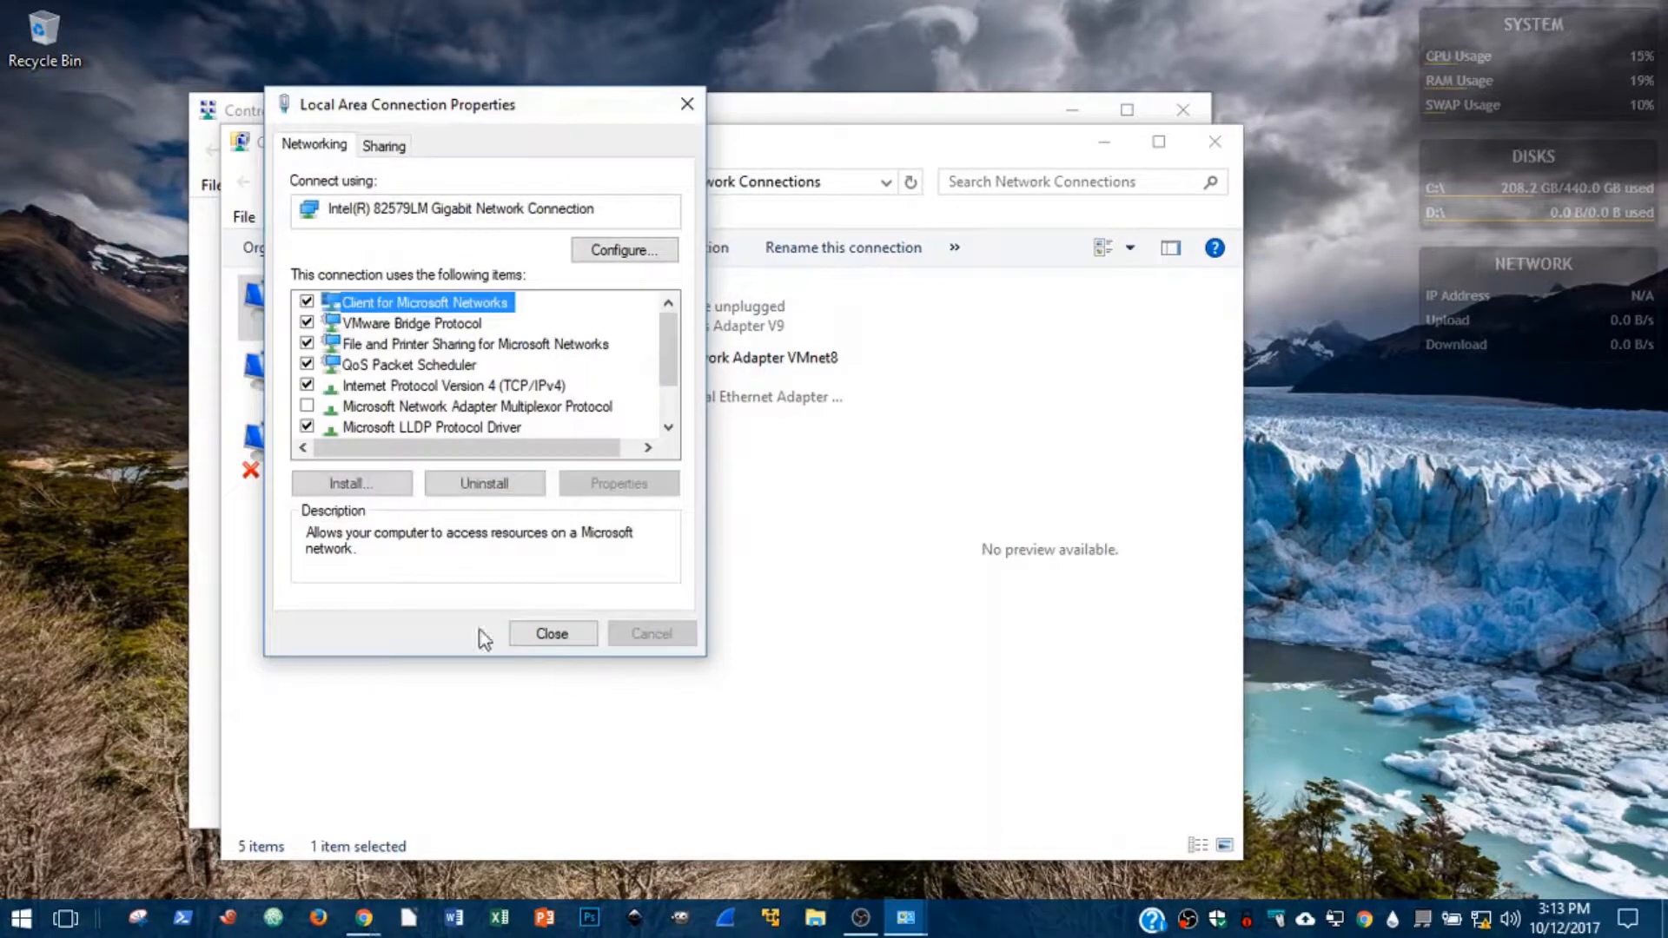
Dismiss the connection properties and close both network windows.
click(551, 632)
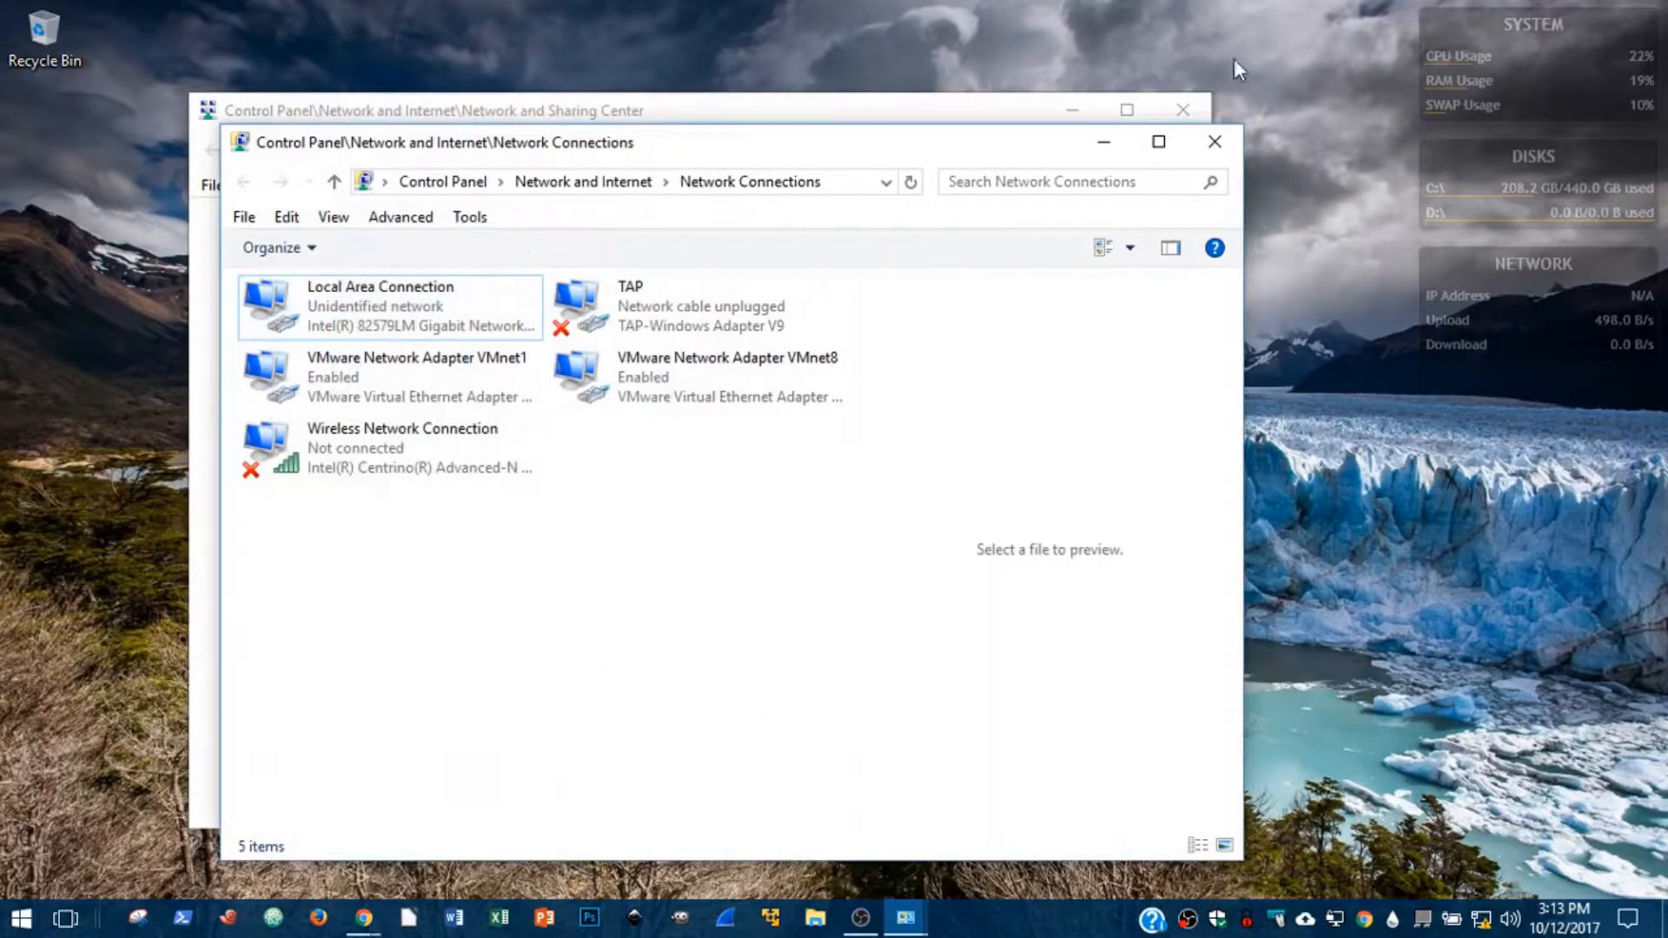
click(1214, 141)
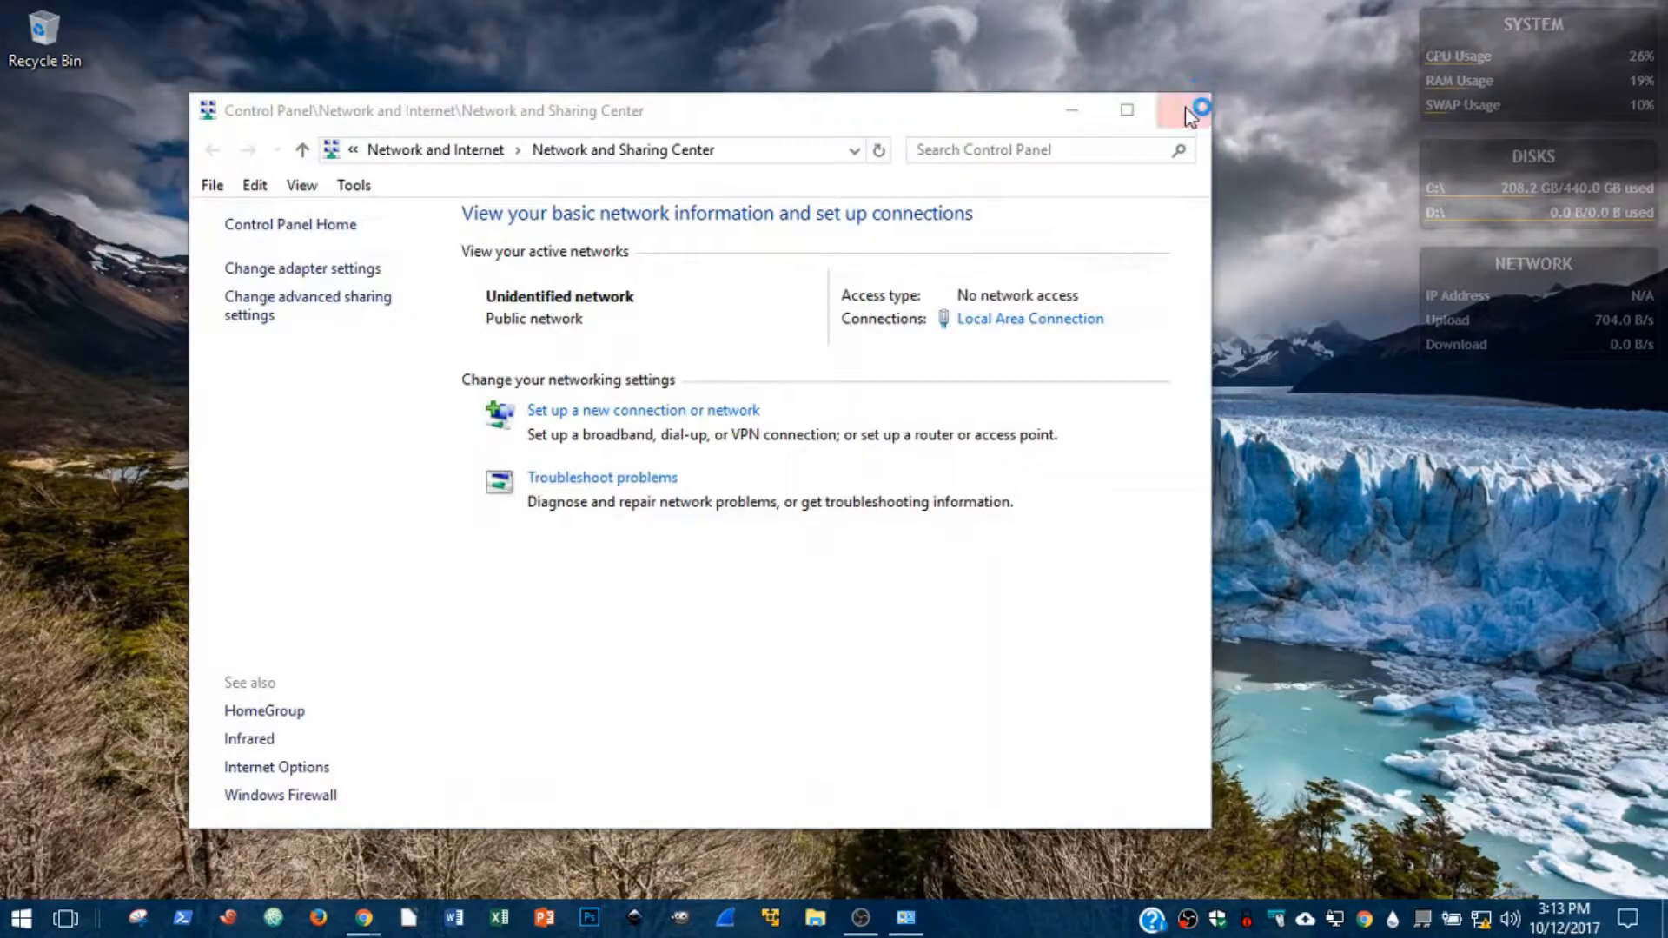
click(1183, 110)
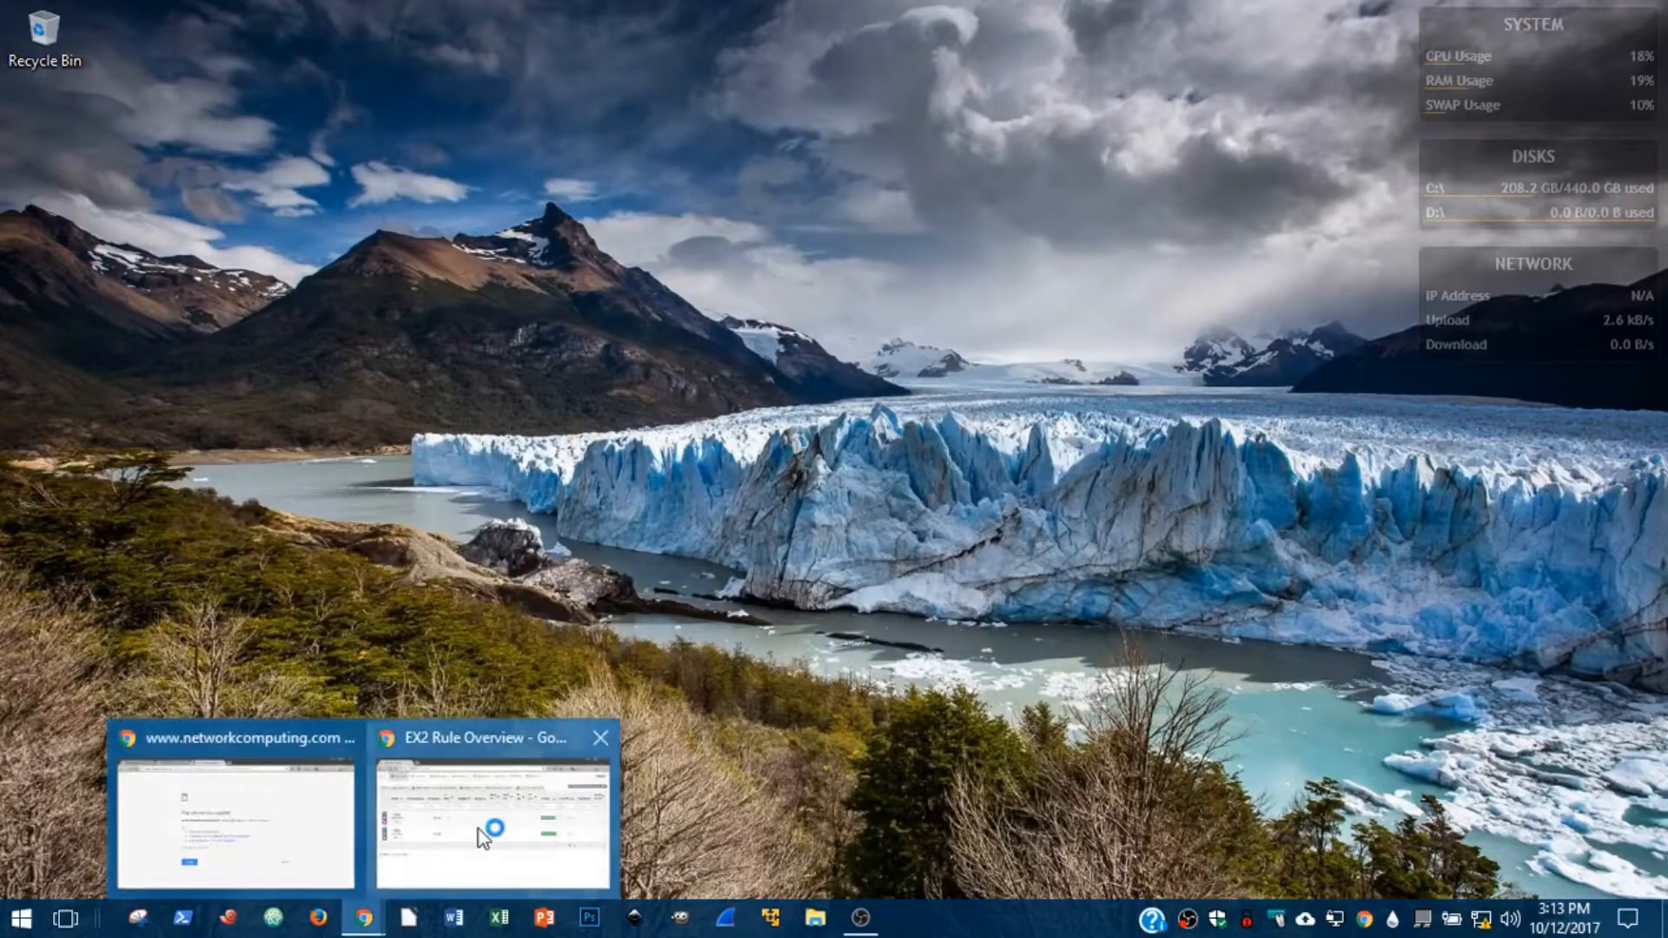
Switch to the EX2 Rule Overview browser page and enter address 192.168.1.222.
click(491, 808)
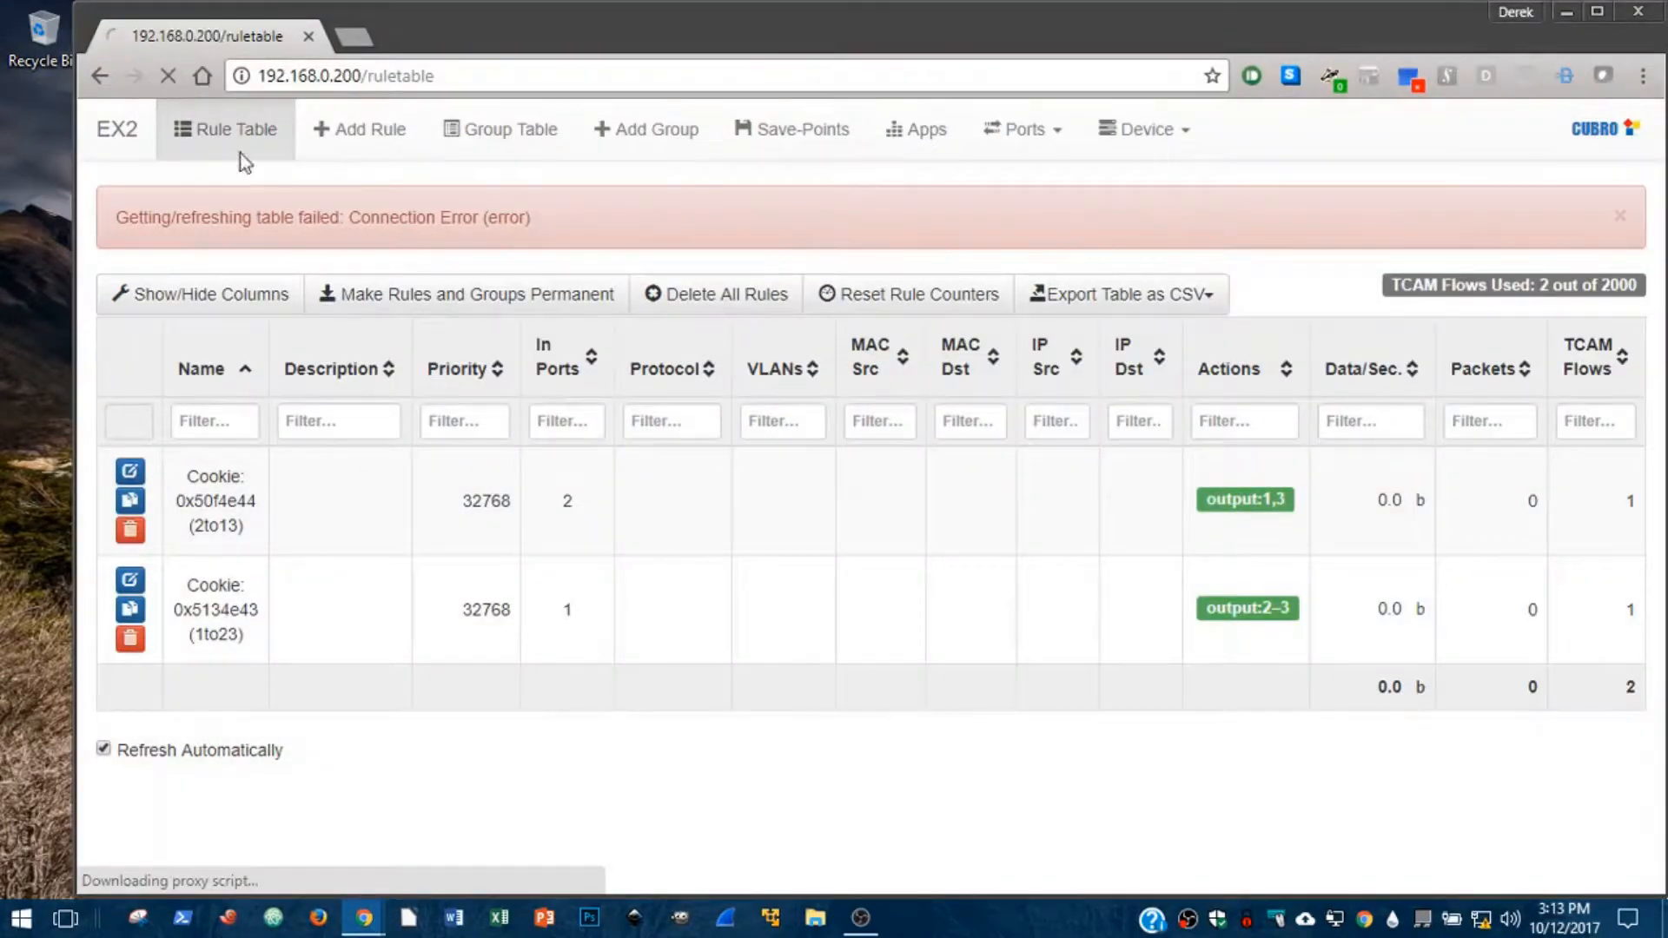
text(192.168.1.222)
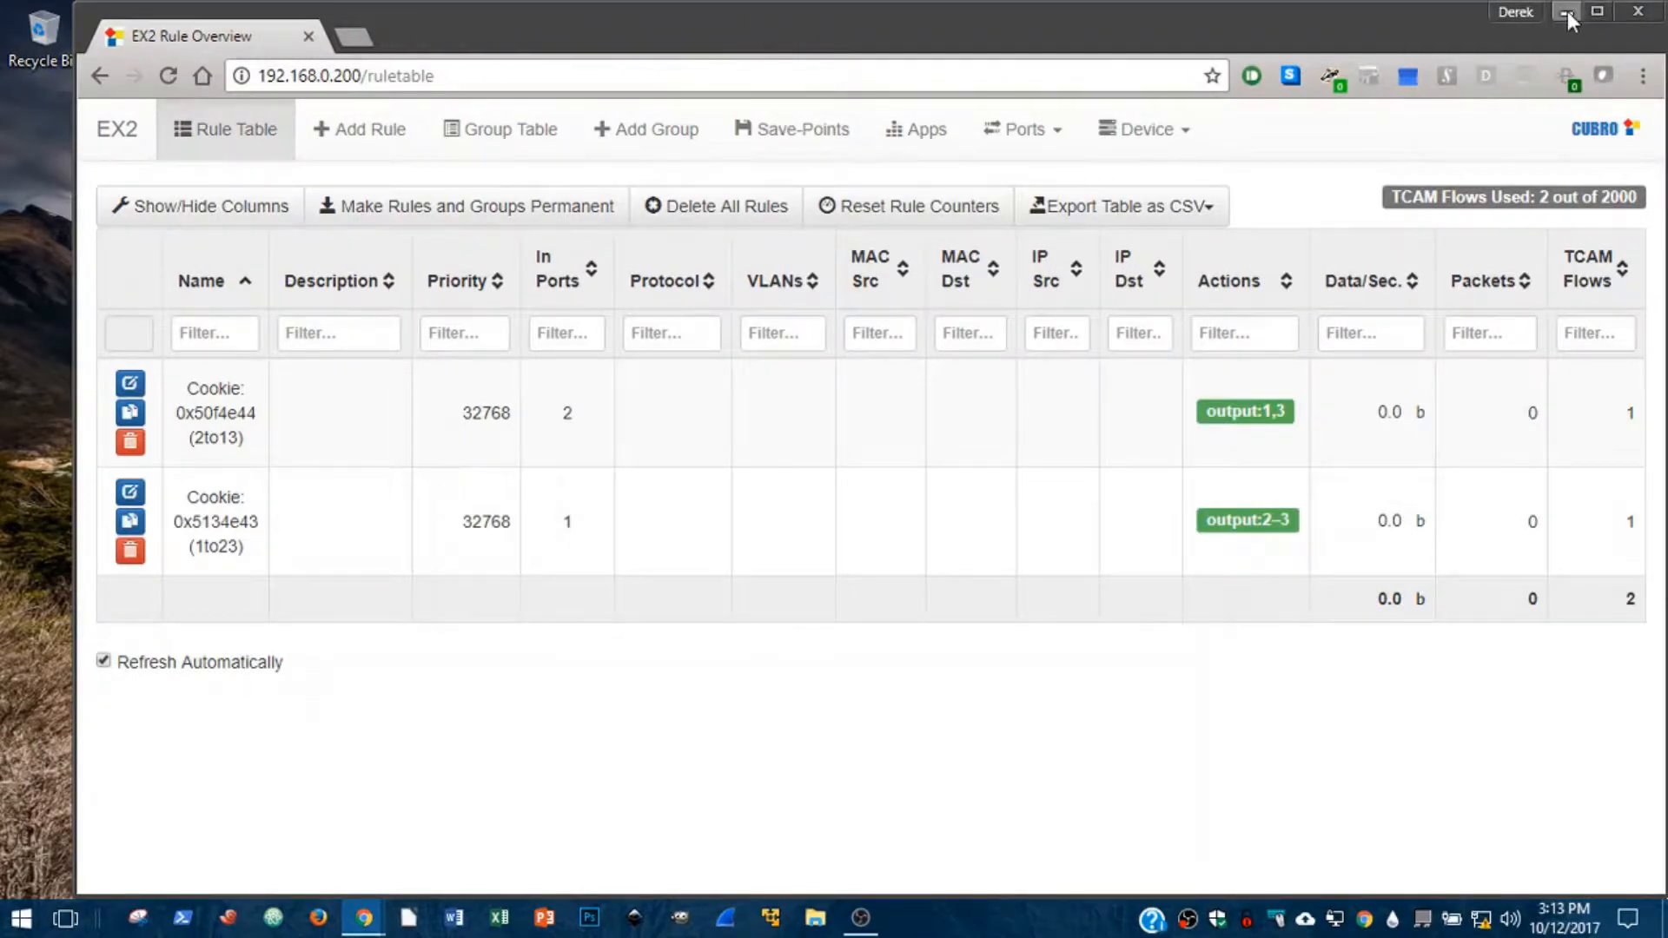
mouse_move(1564, 19)
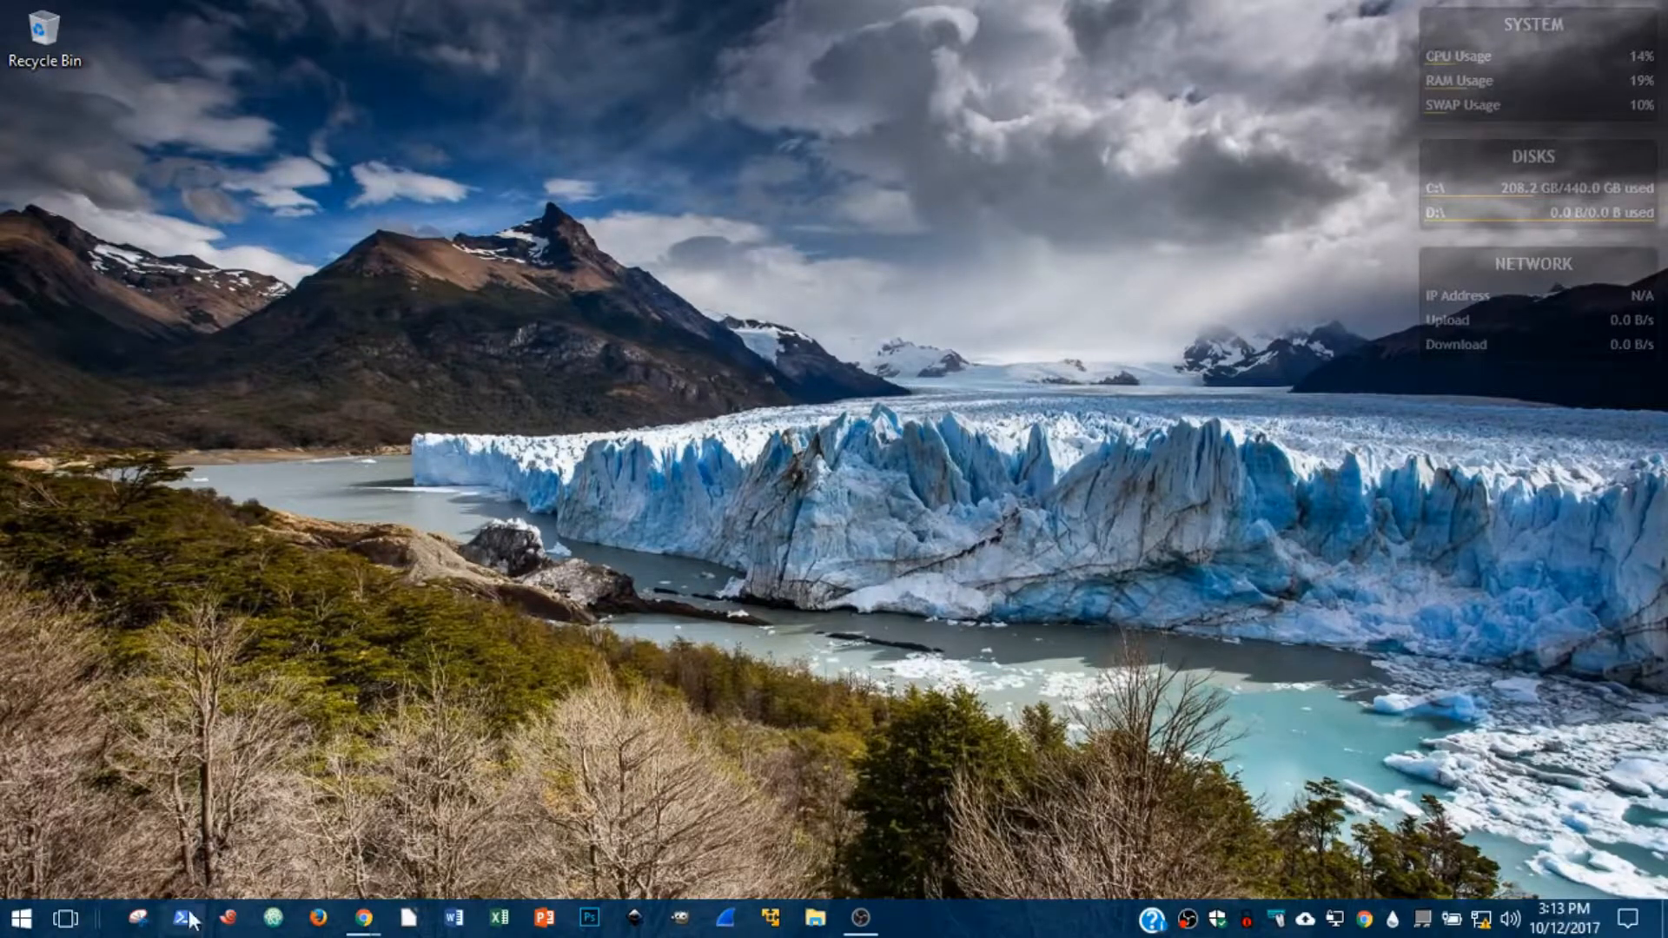
Launch Windows PowerShell with administrator rights from the taskbar.
right_click(181, 917)
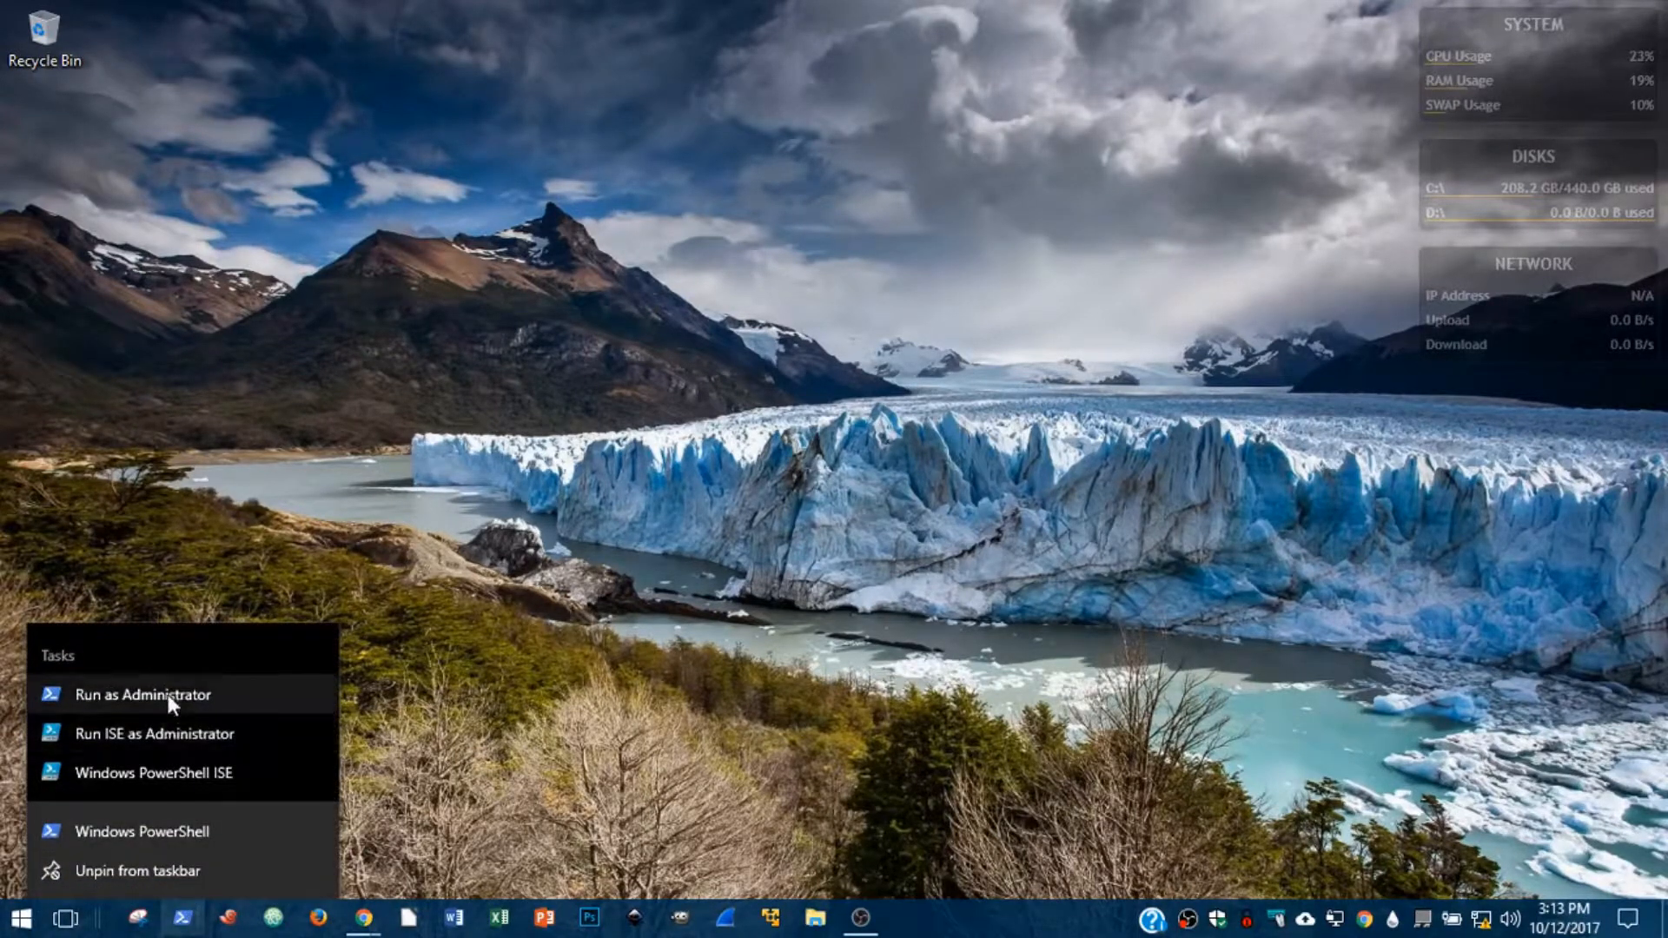
click(144, 695)
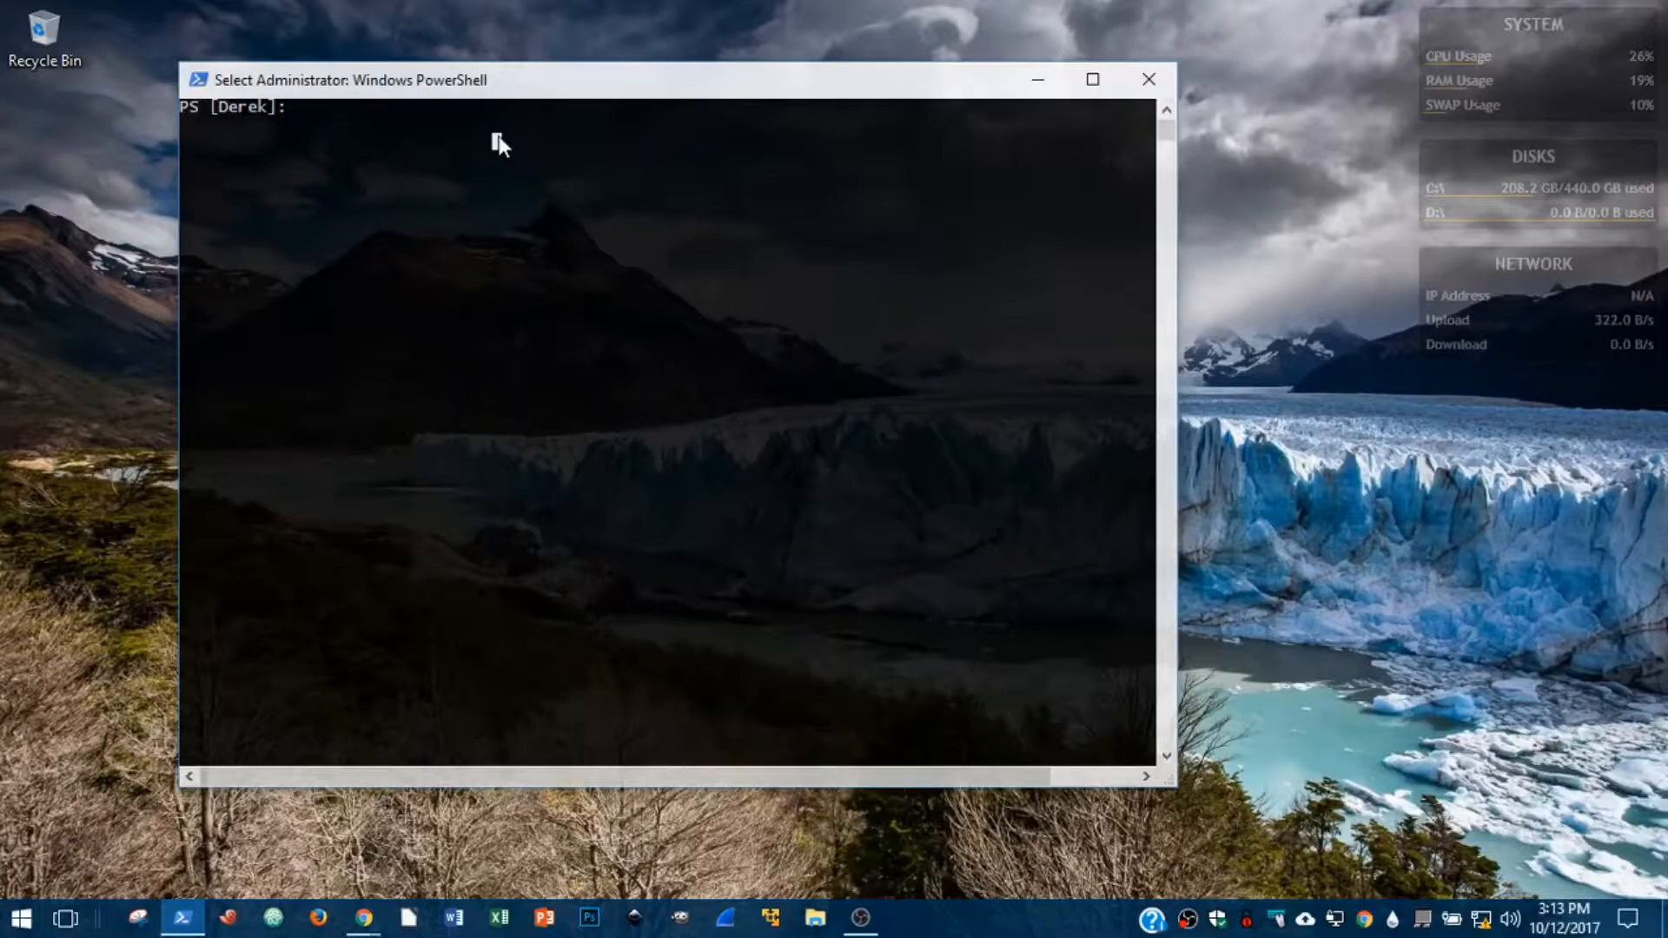
Run netsh interface ip set address "Local Area Connection" static 192.168.0.100 255.255.255.0 192.168.0.1.
text(netsh)
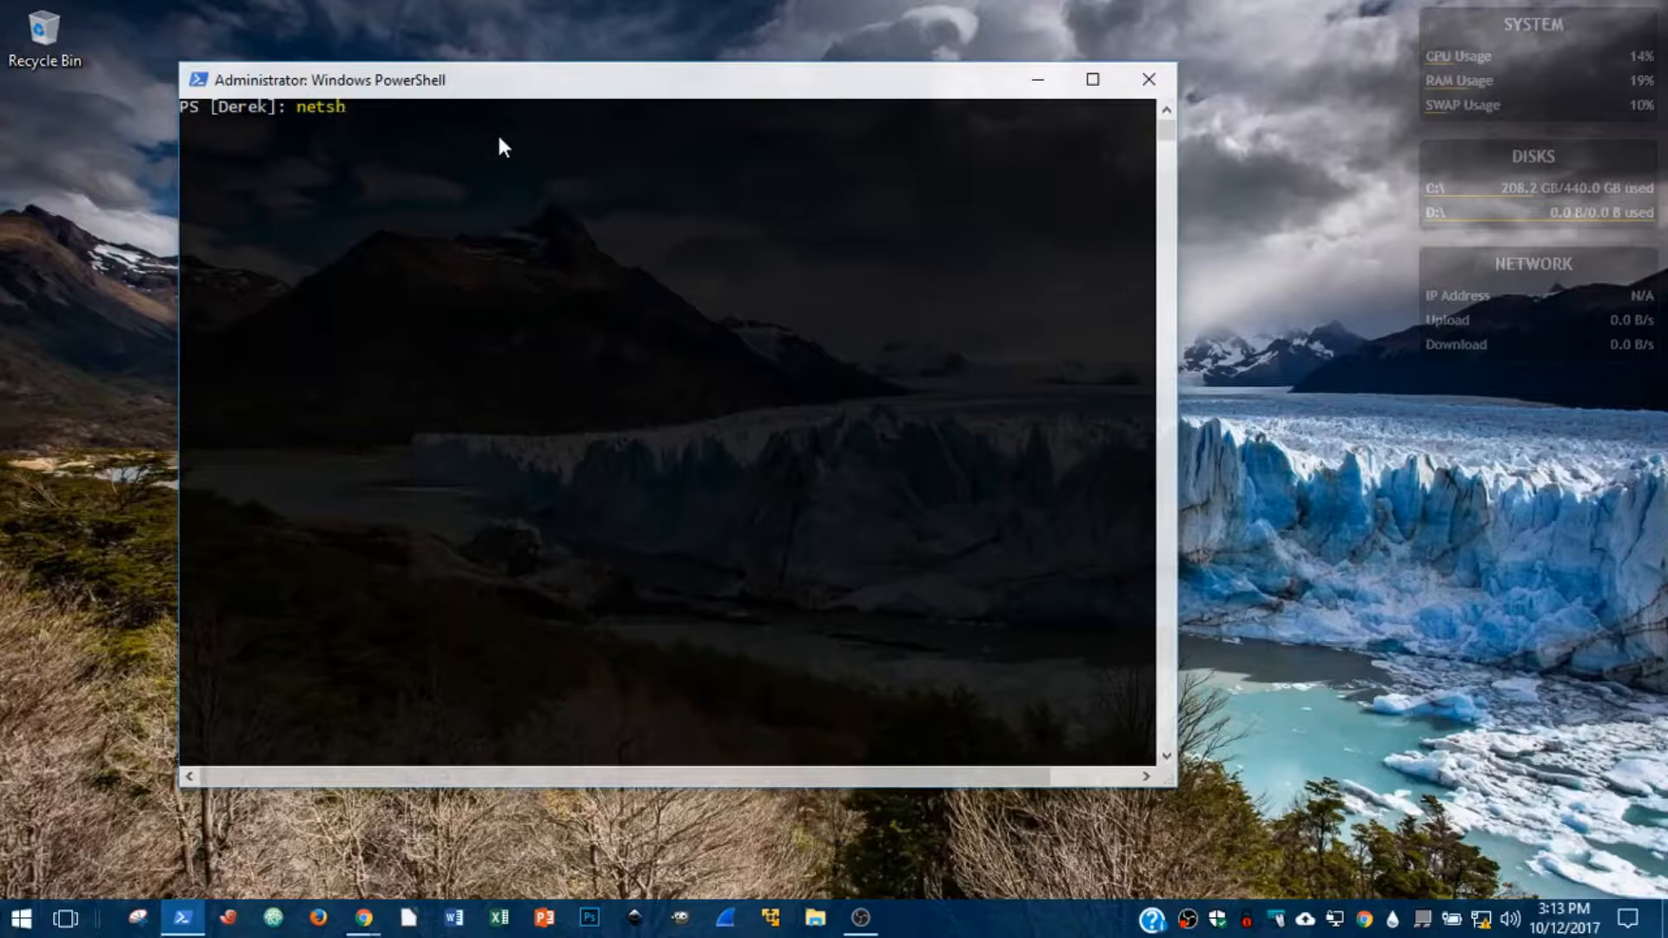
text(inter)
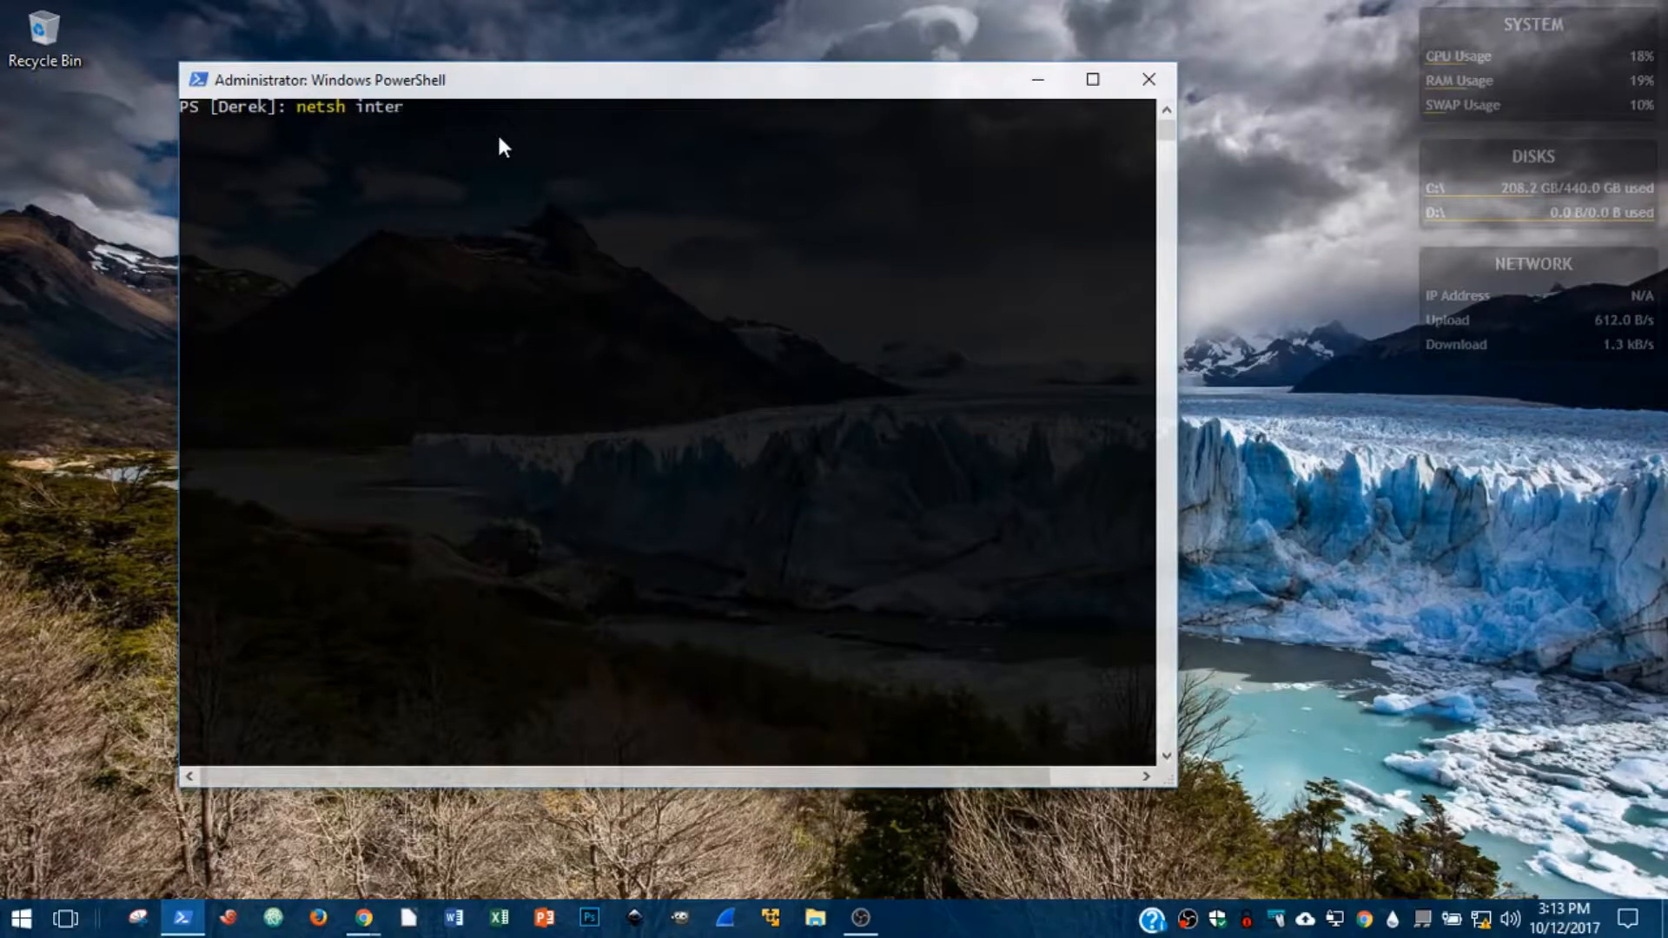
text(face)
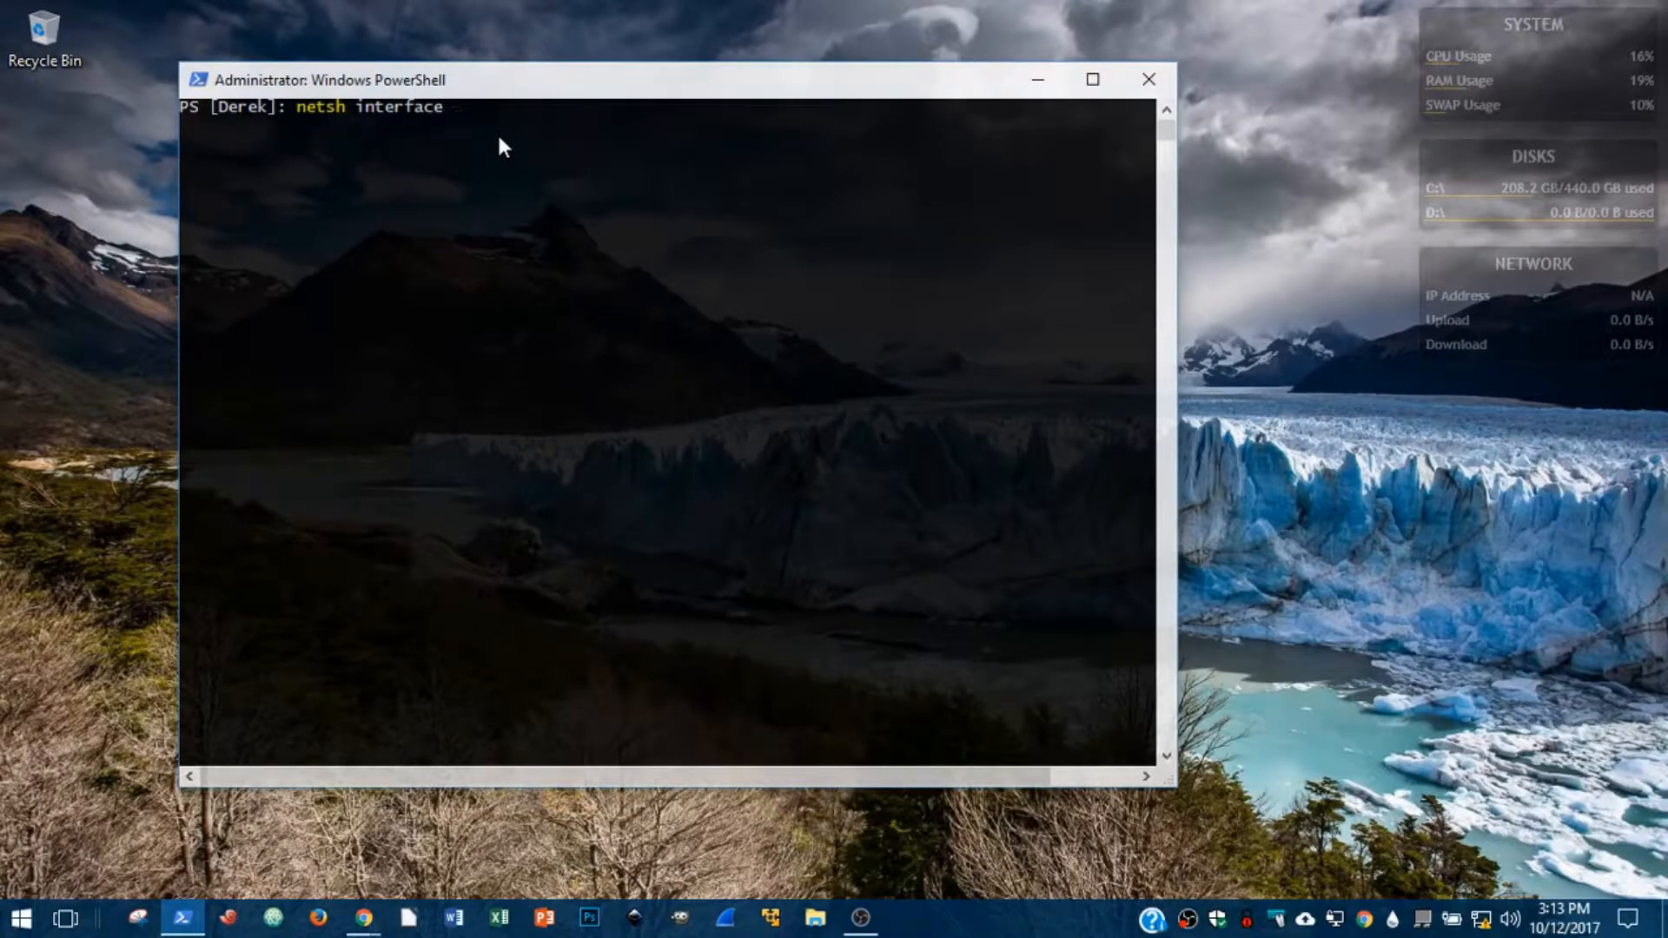
text(ip set address "Local Area)
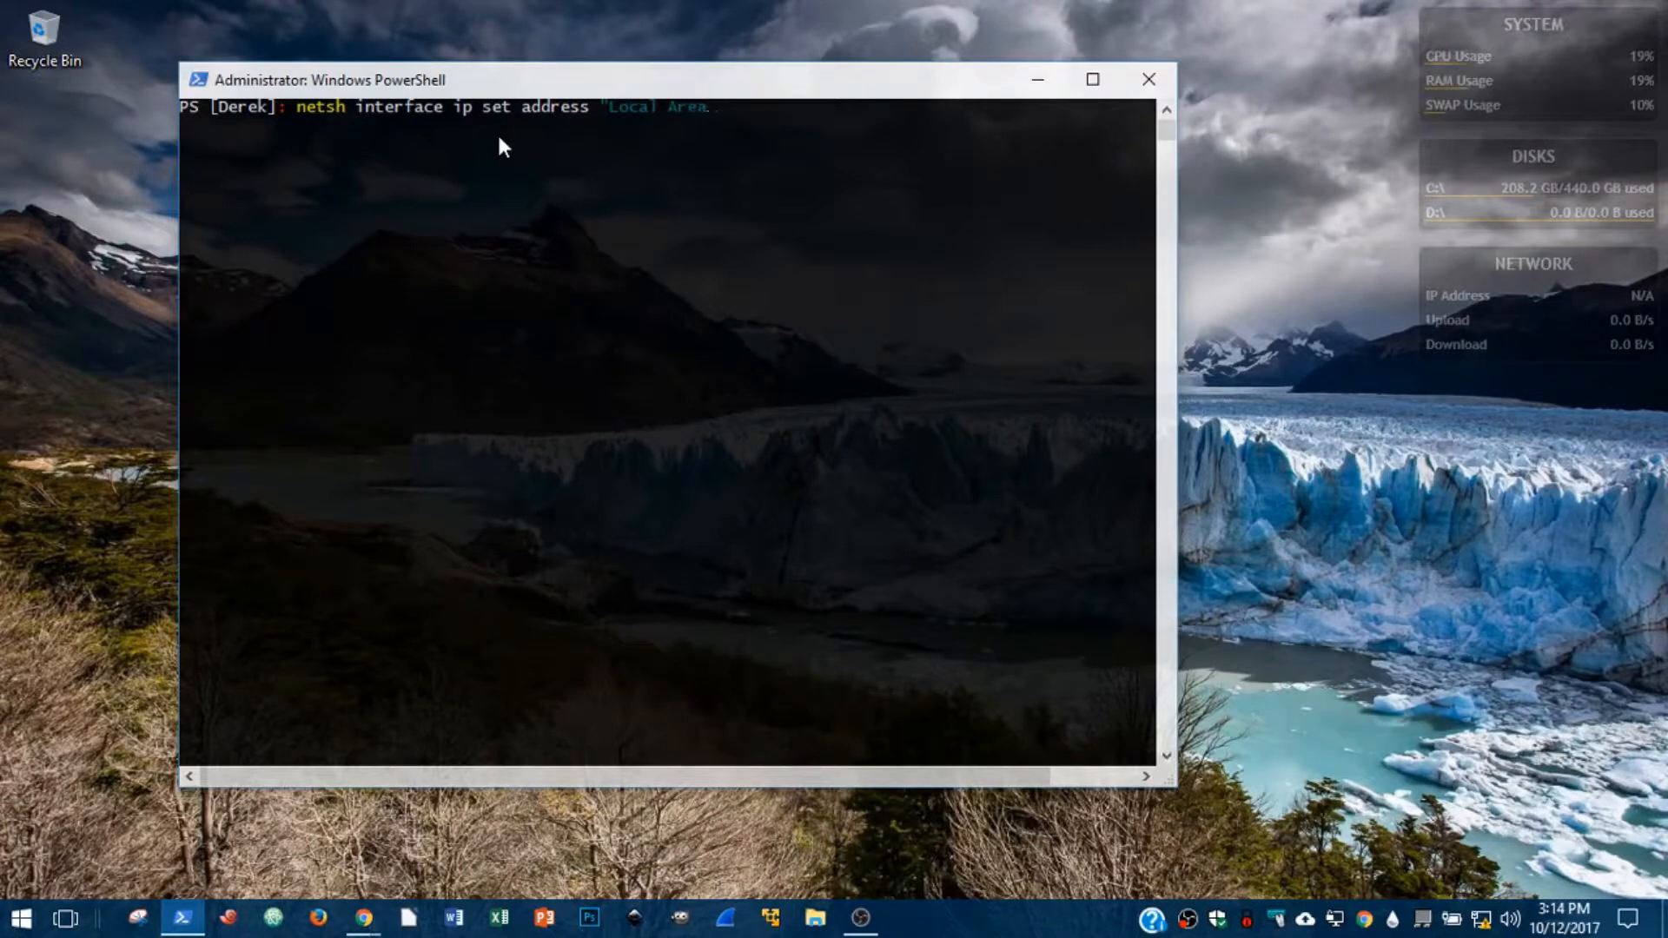
text(Connection)
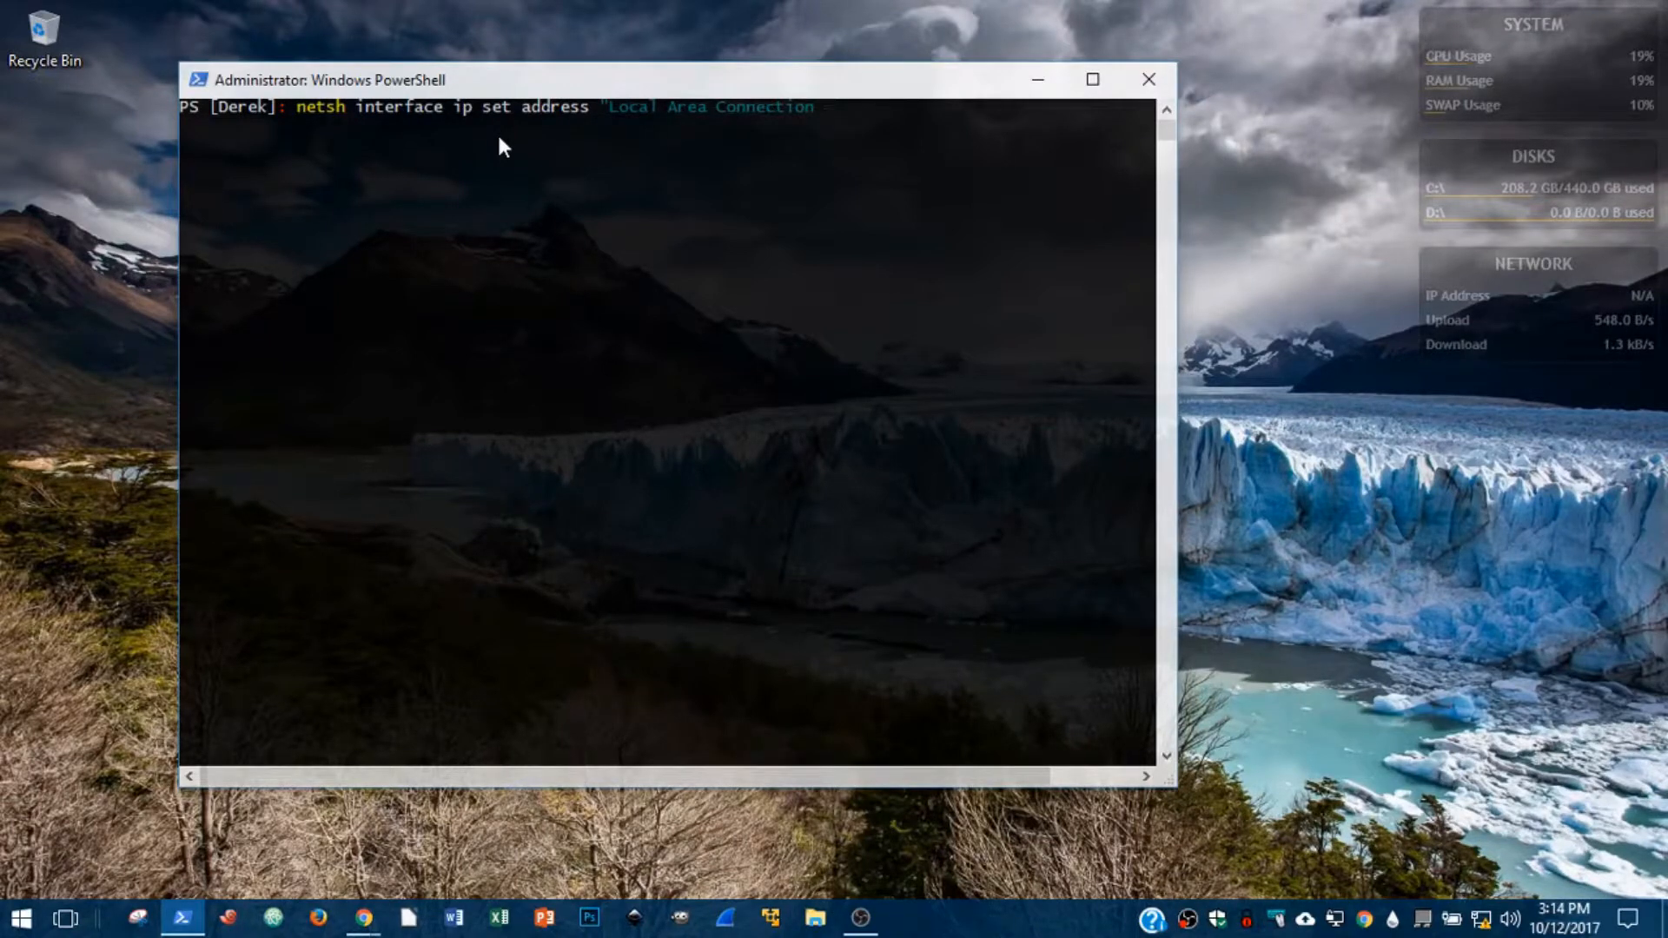
text(")
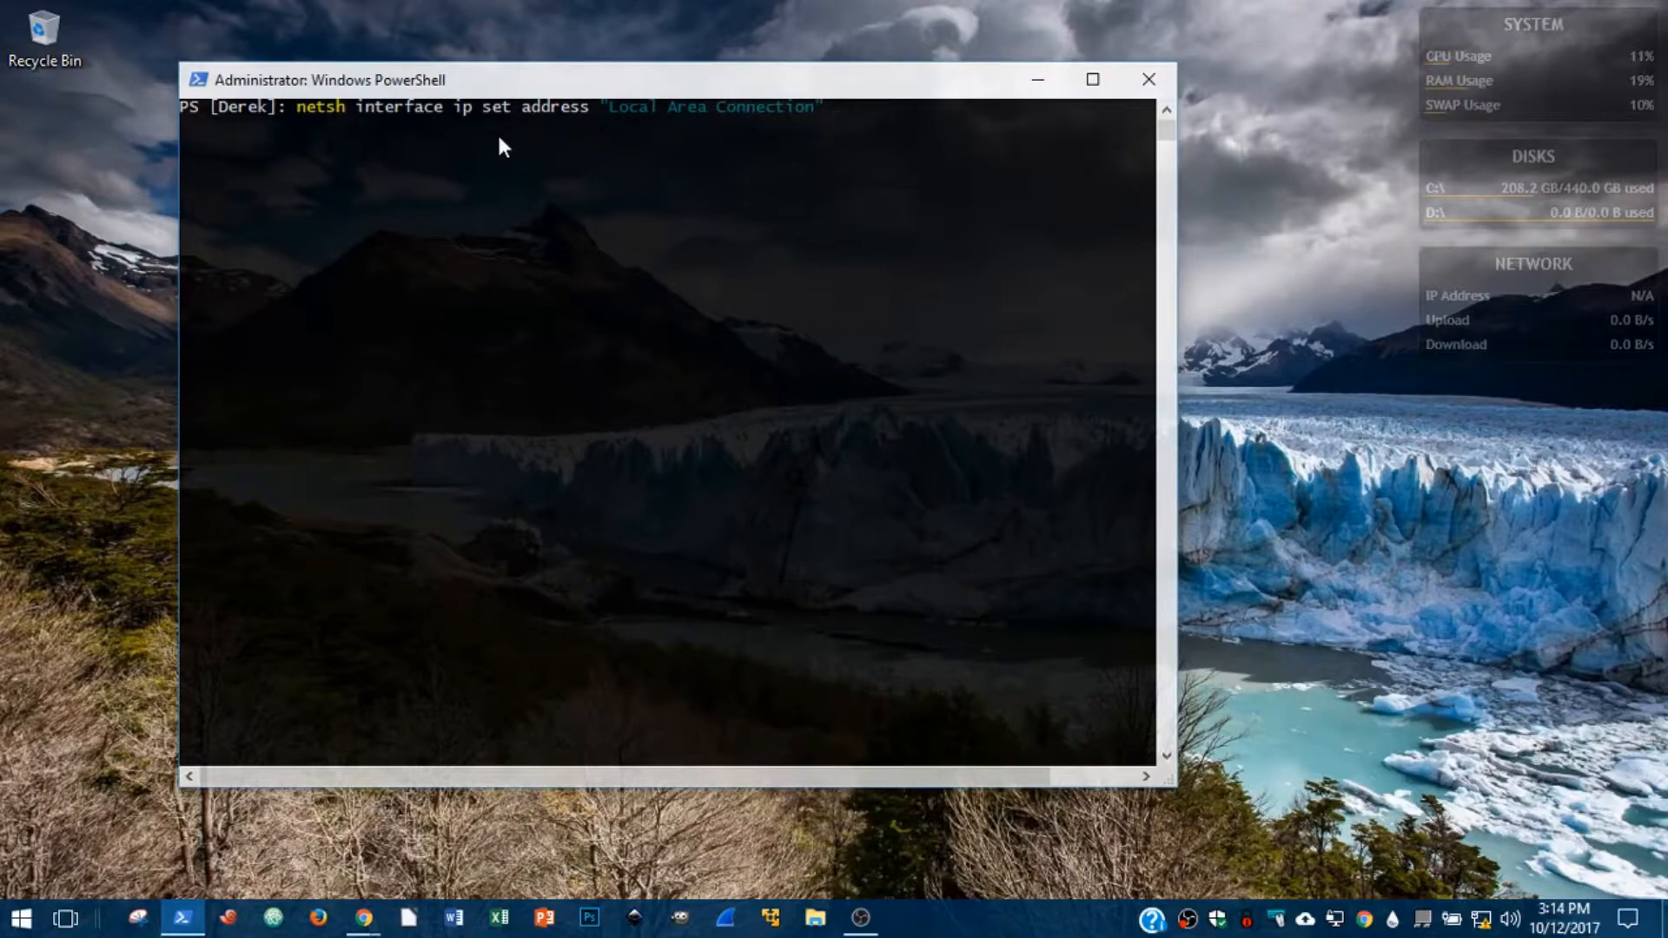
text(stati)
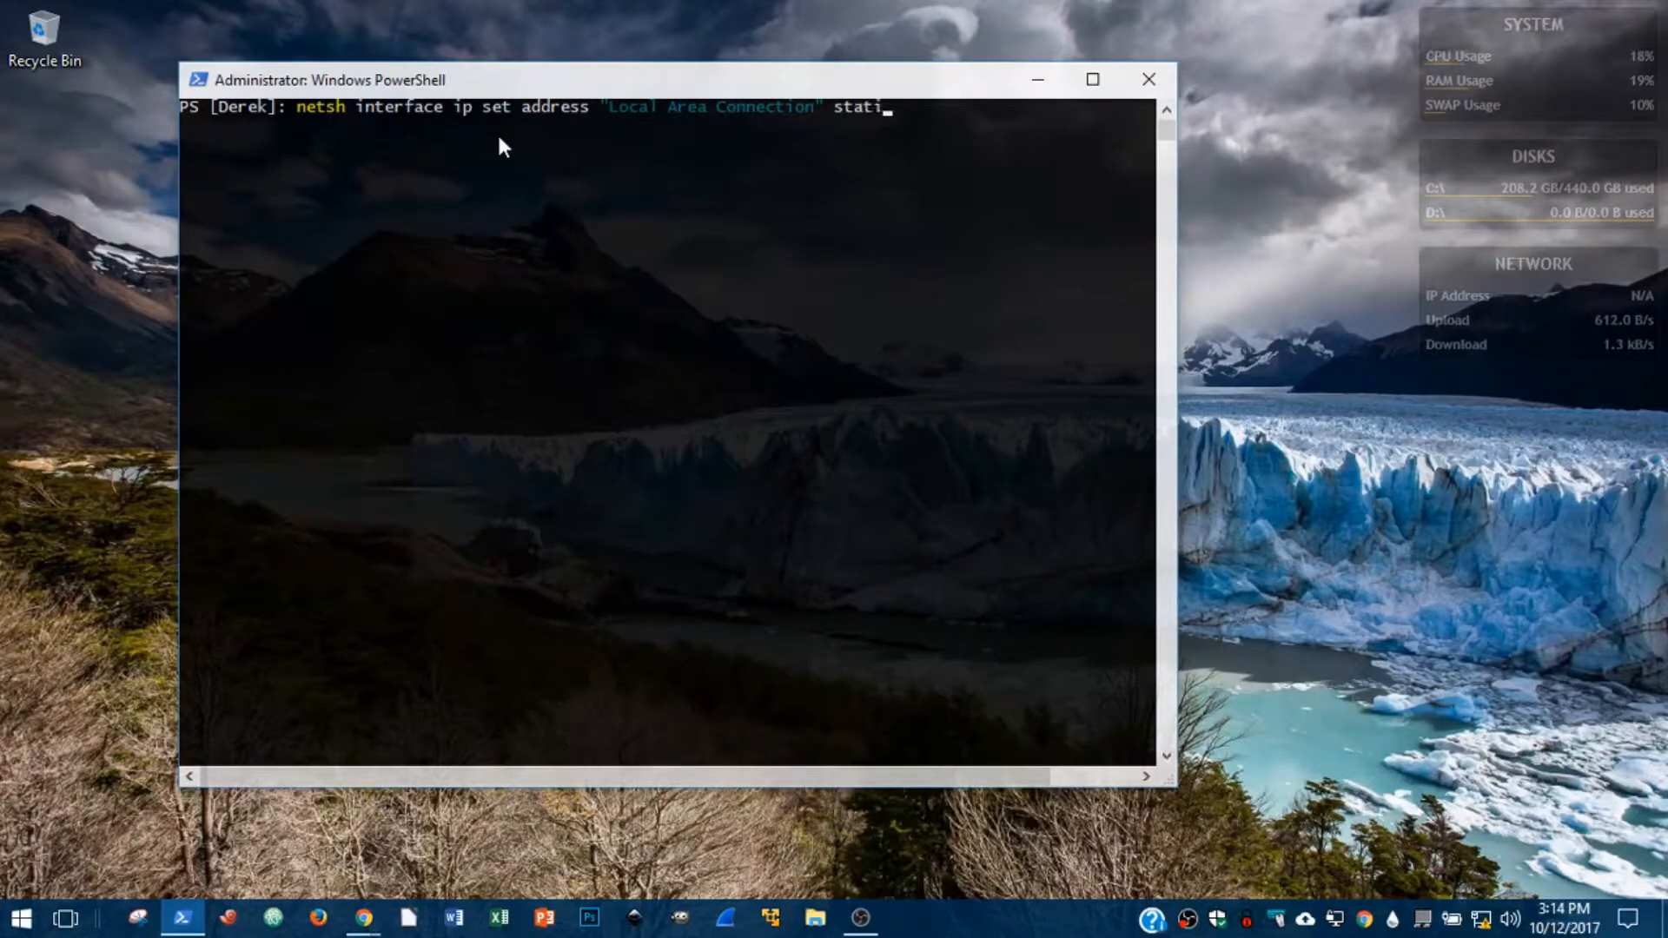
text(c)
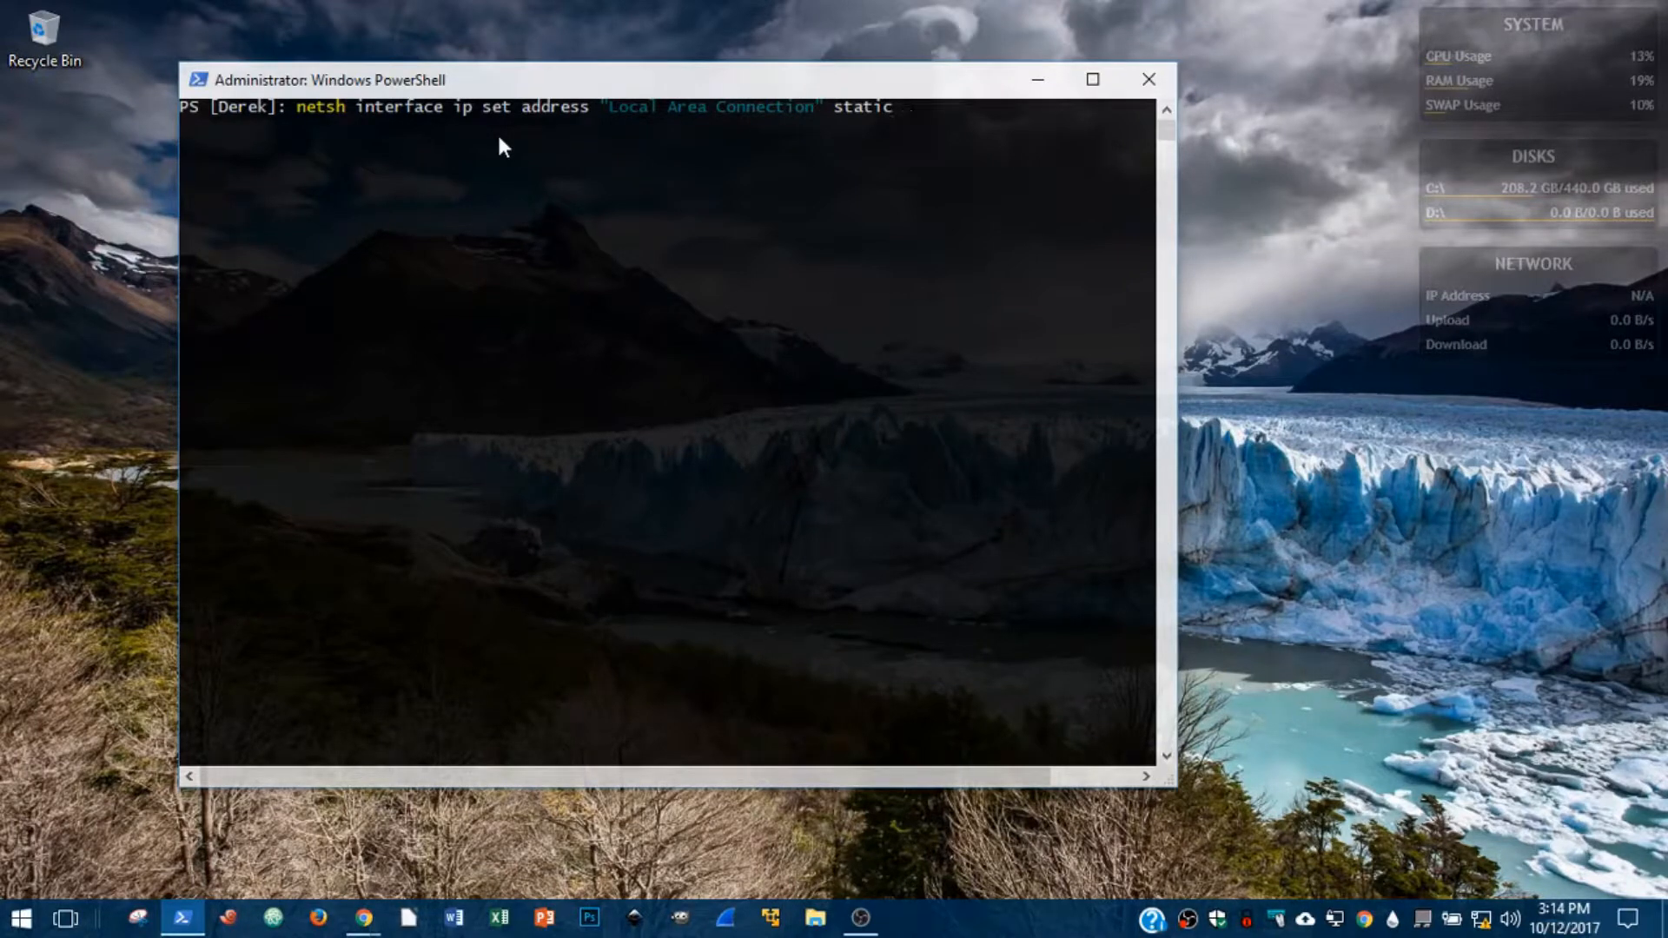
text(192.1)
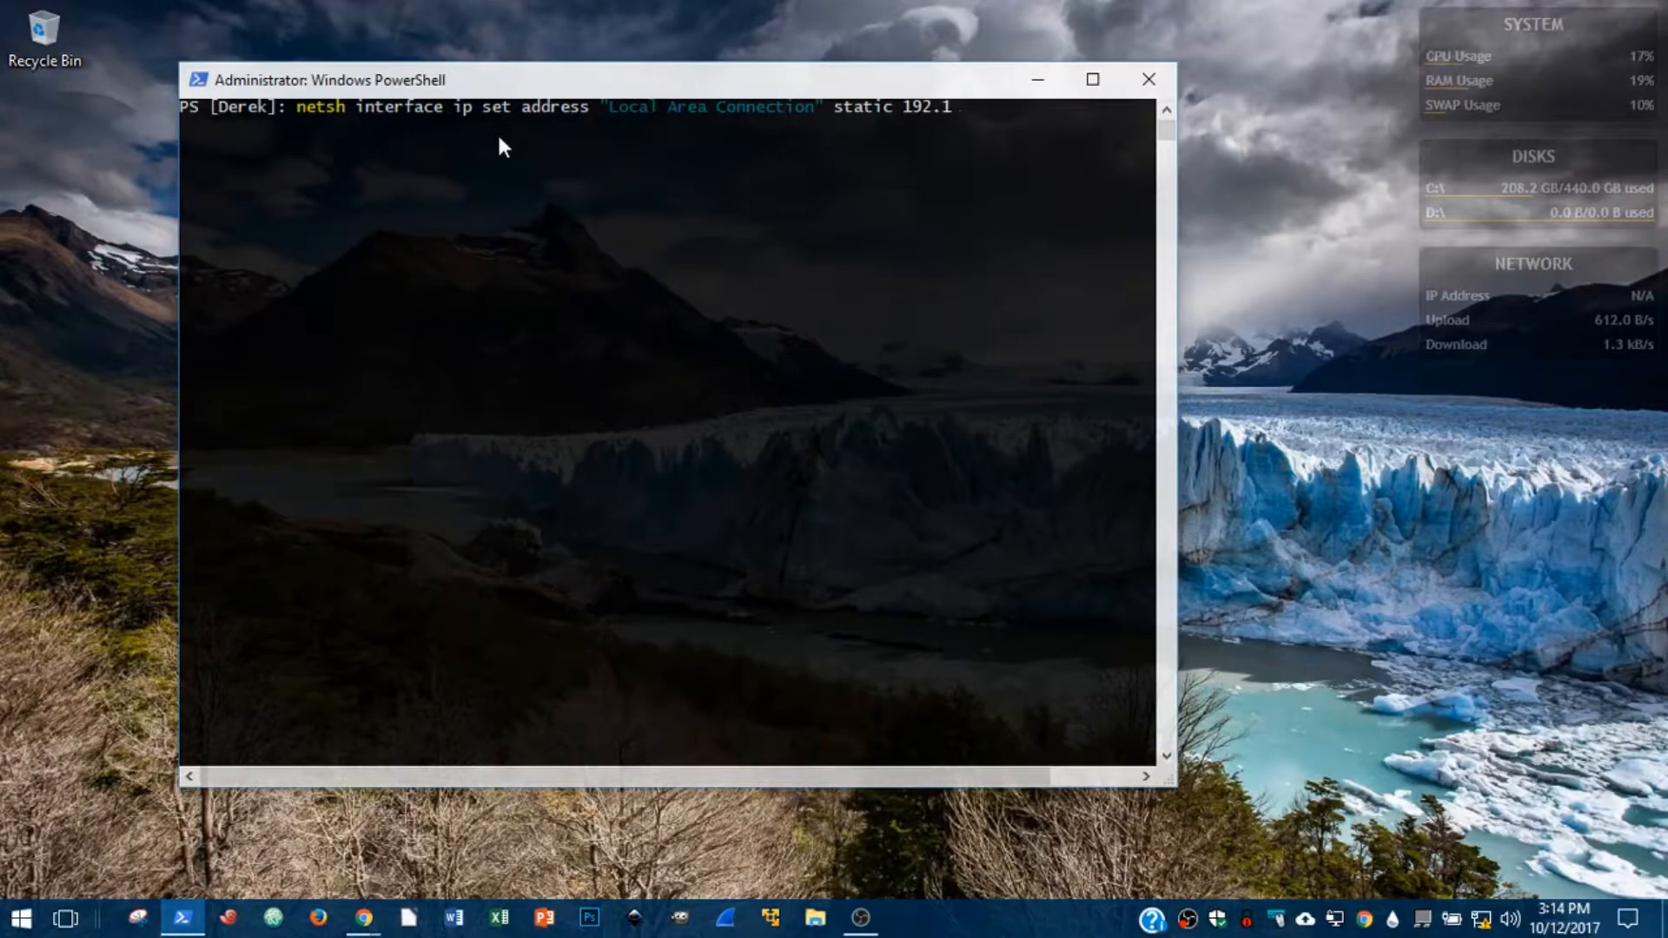
text(68.0.100 2)
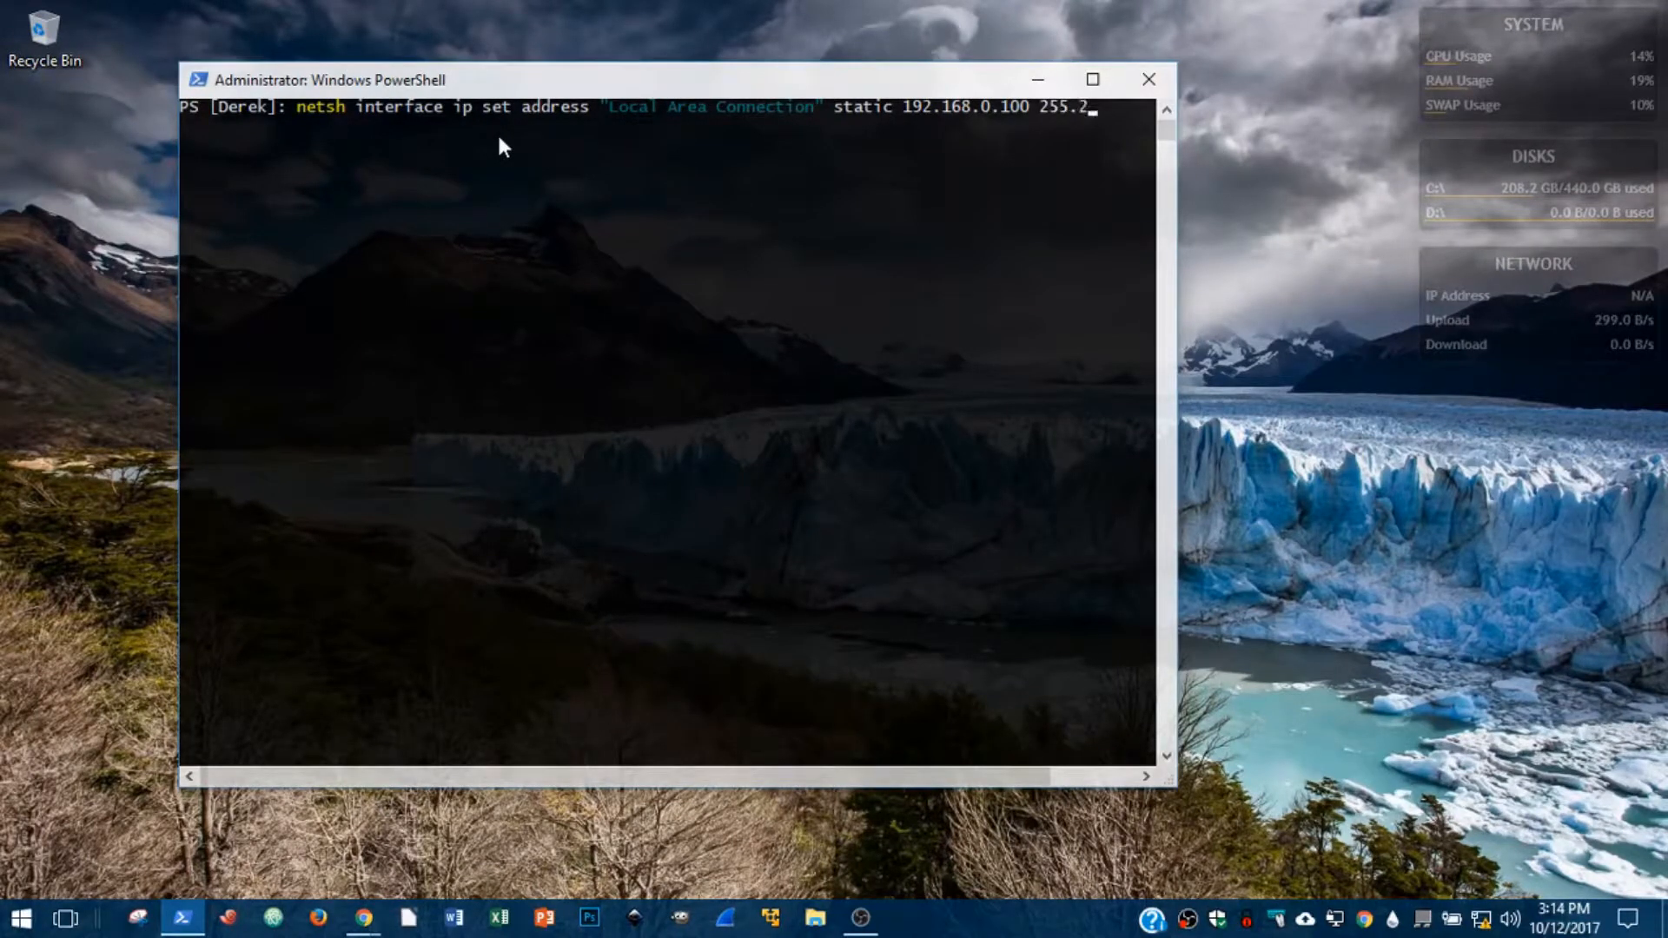
text(55.255.0)
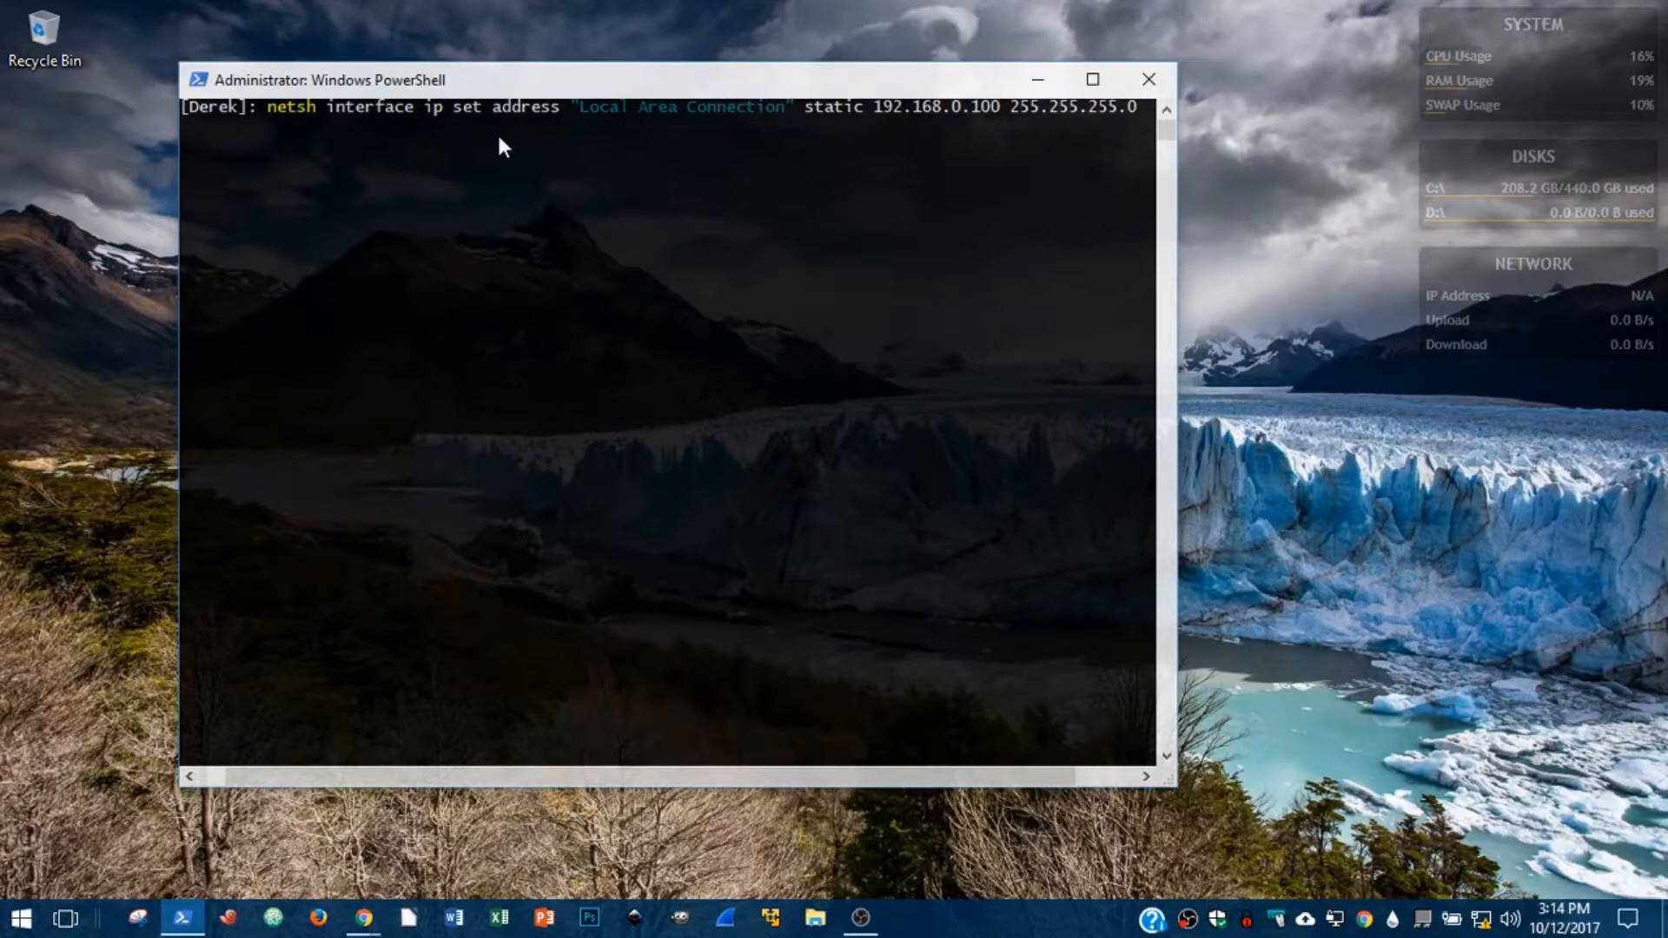
text(192)
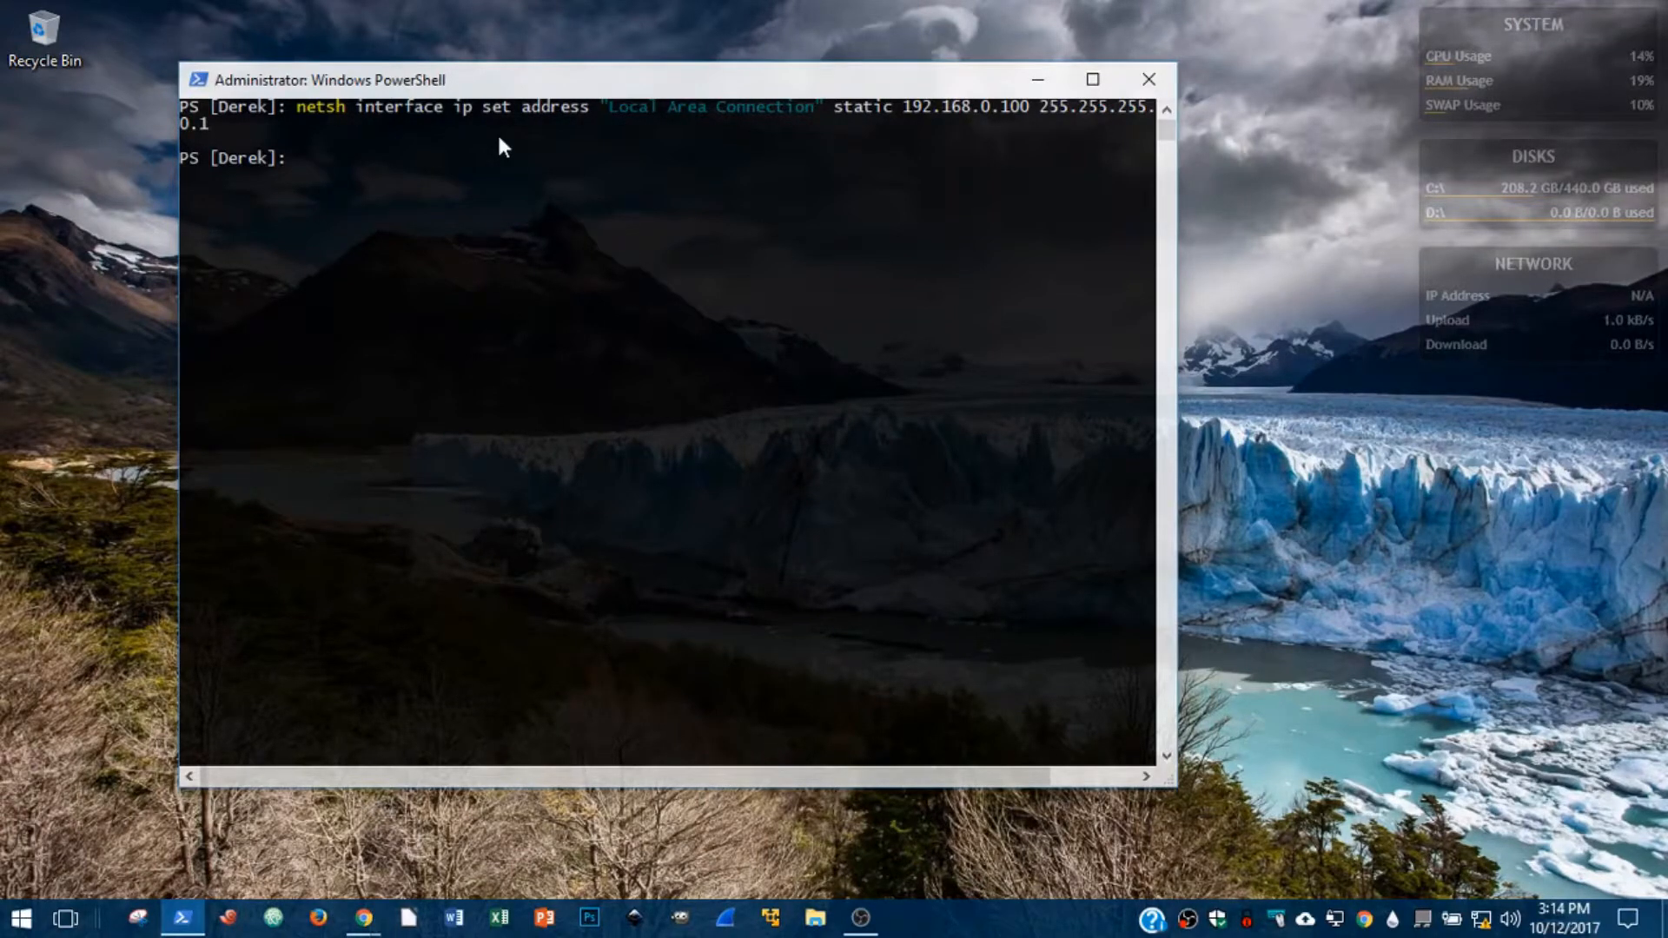
Type netsh interface ip set address "Local Area Connection" dhcp at the prompt without running it.
text(net)
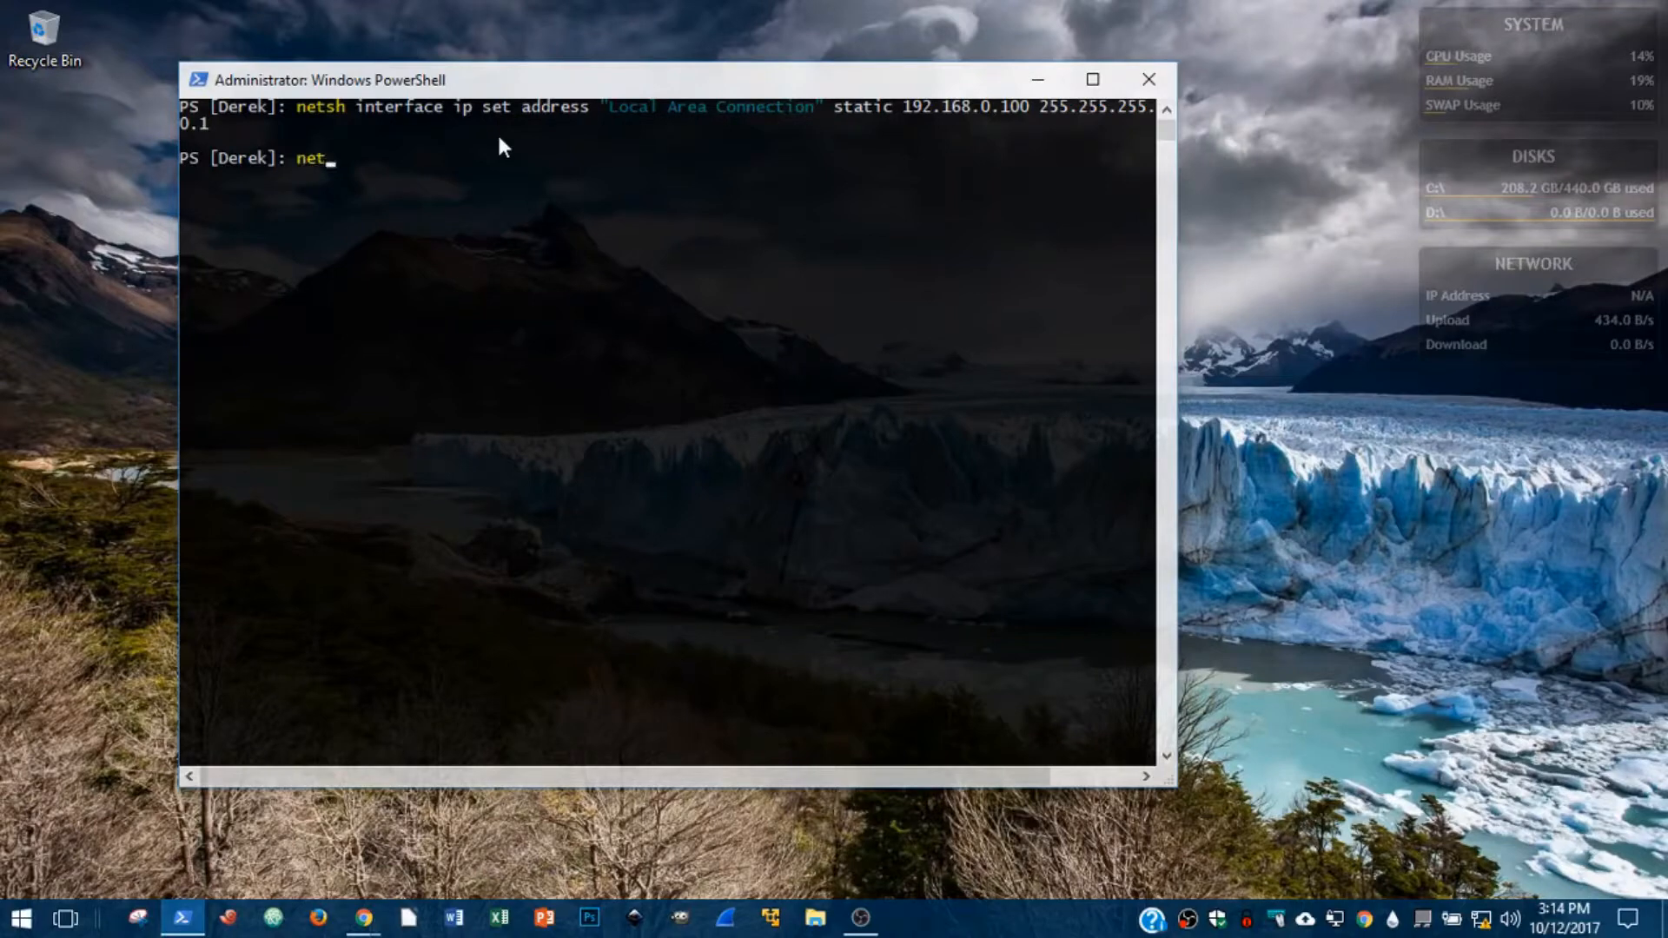
text(sh interface)
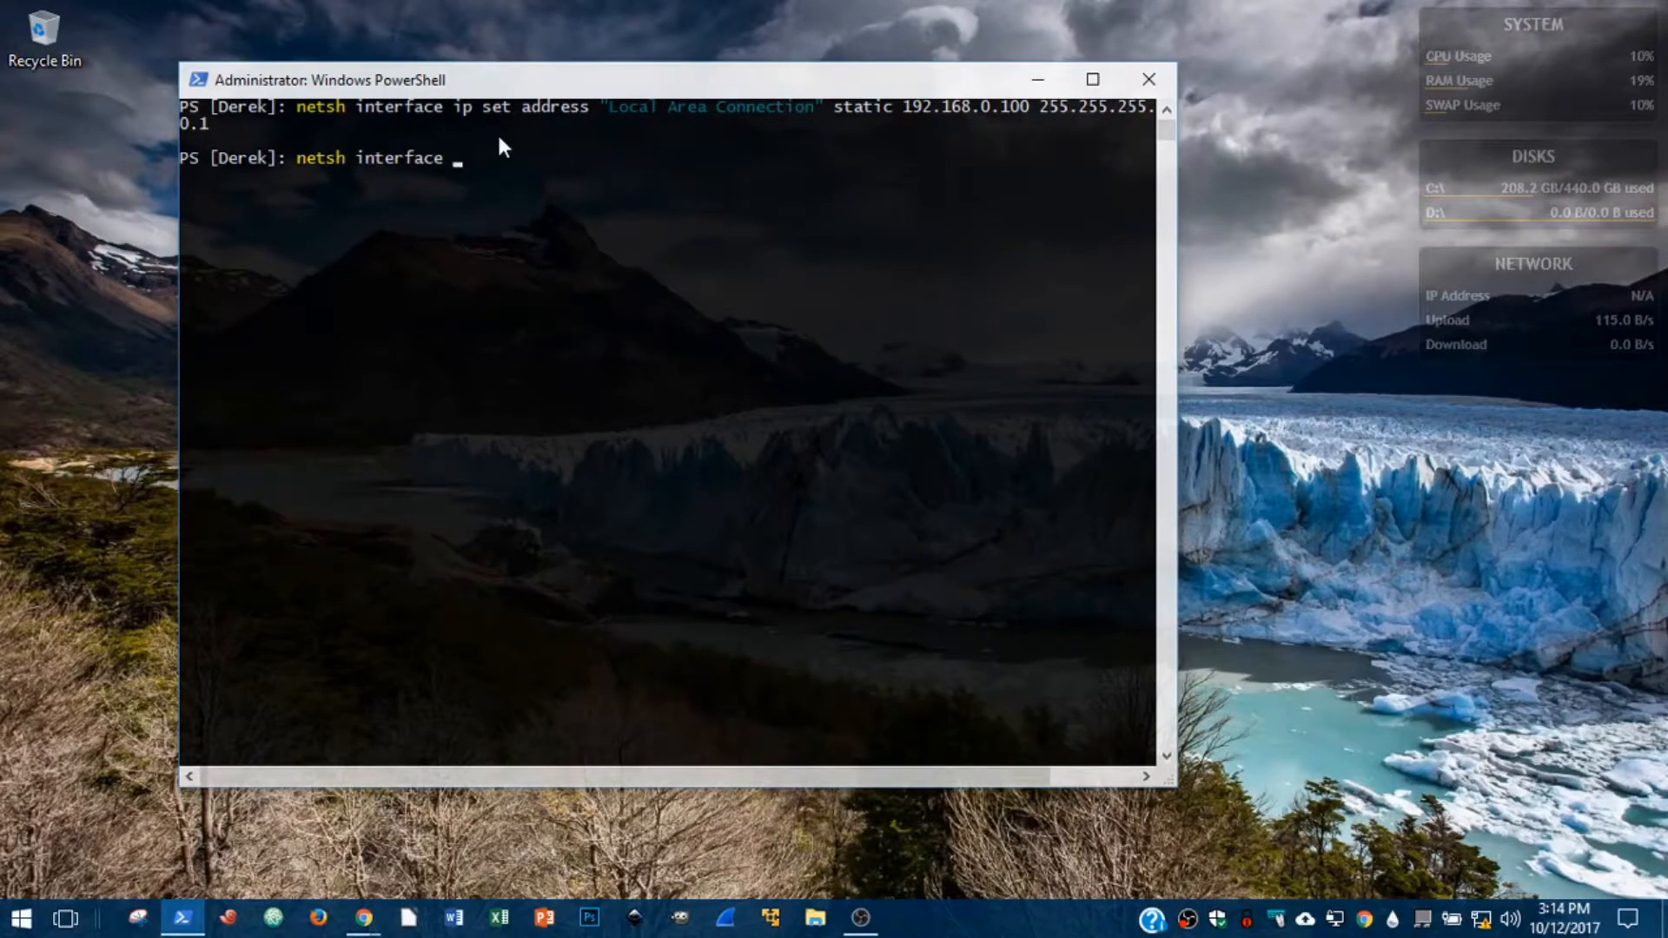
text(ip set a)
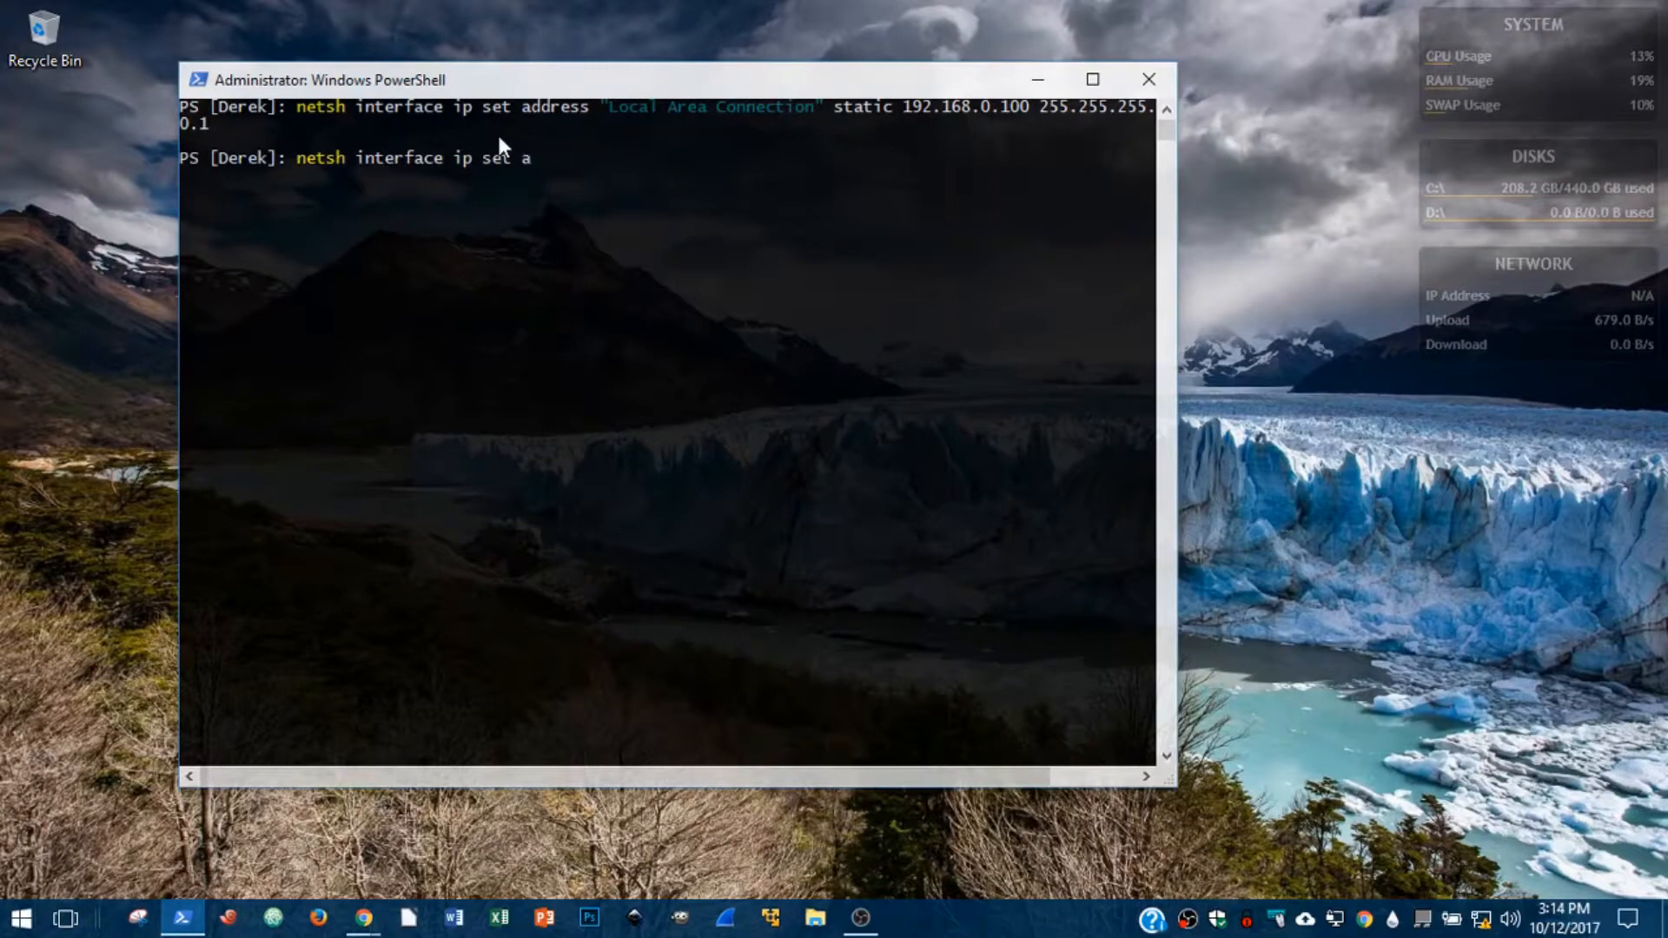
text(ddress ")
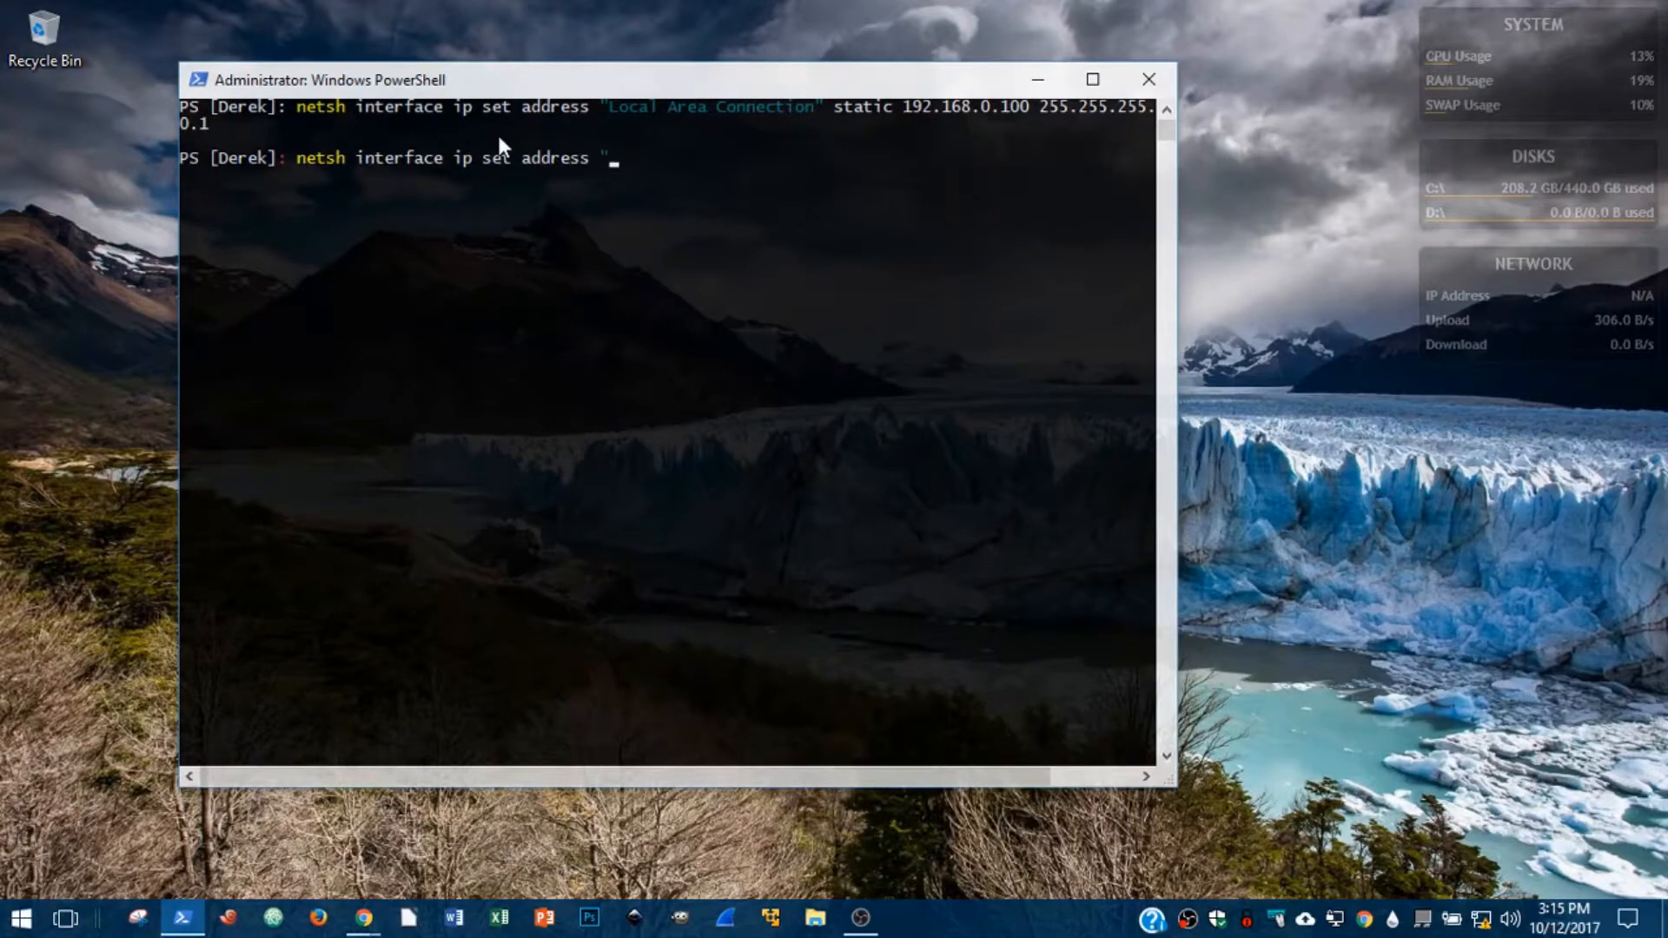
text("Local a)
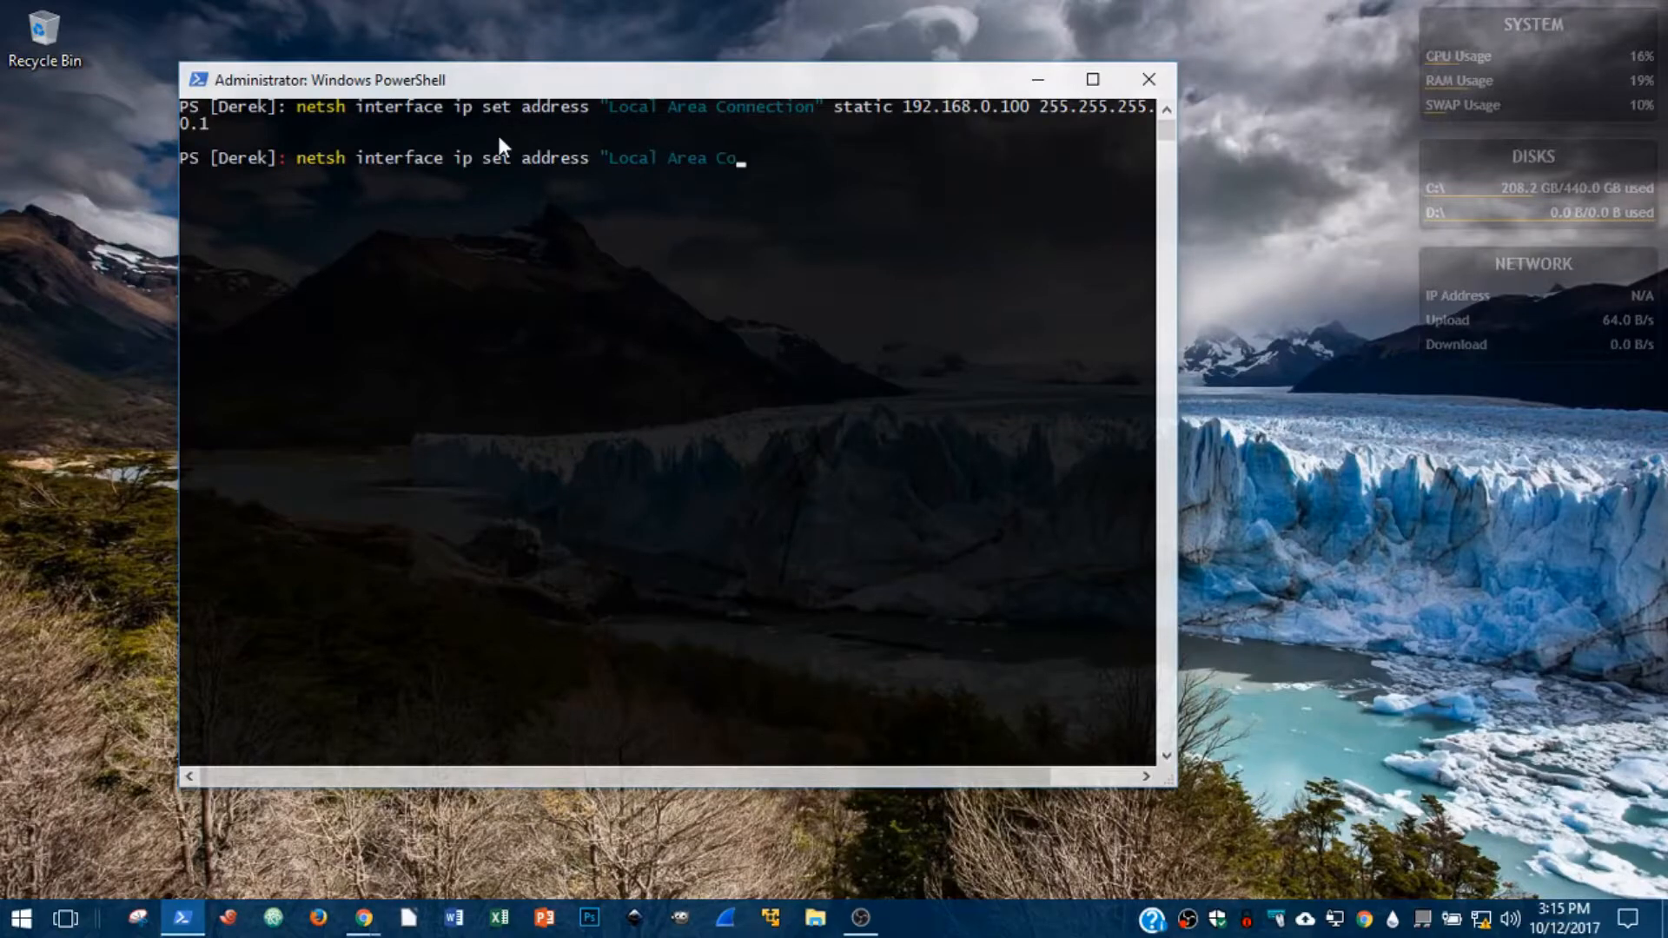
text(nnection)
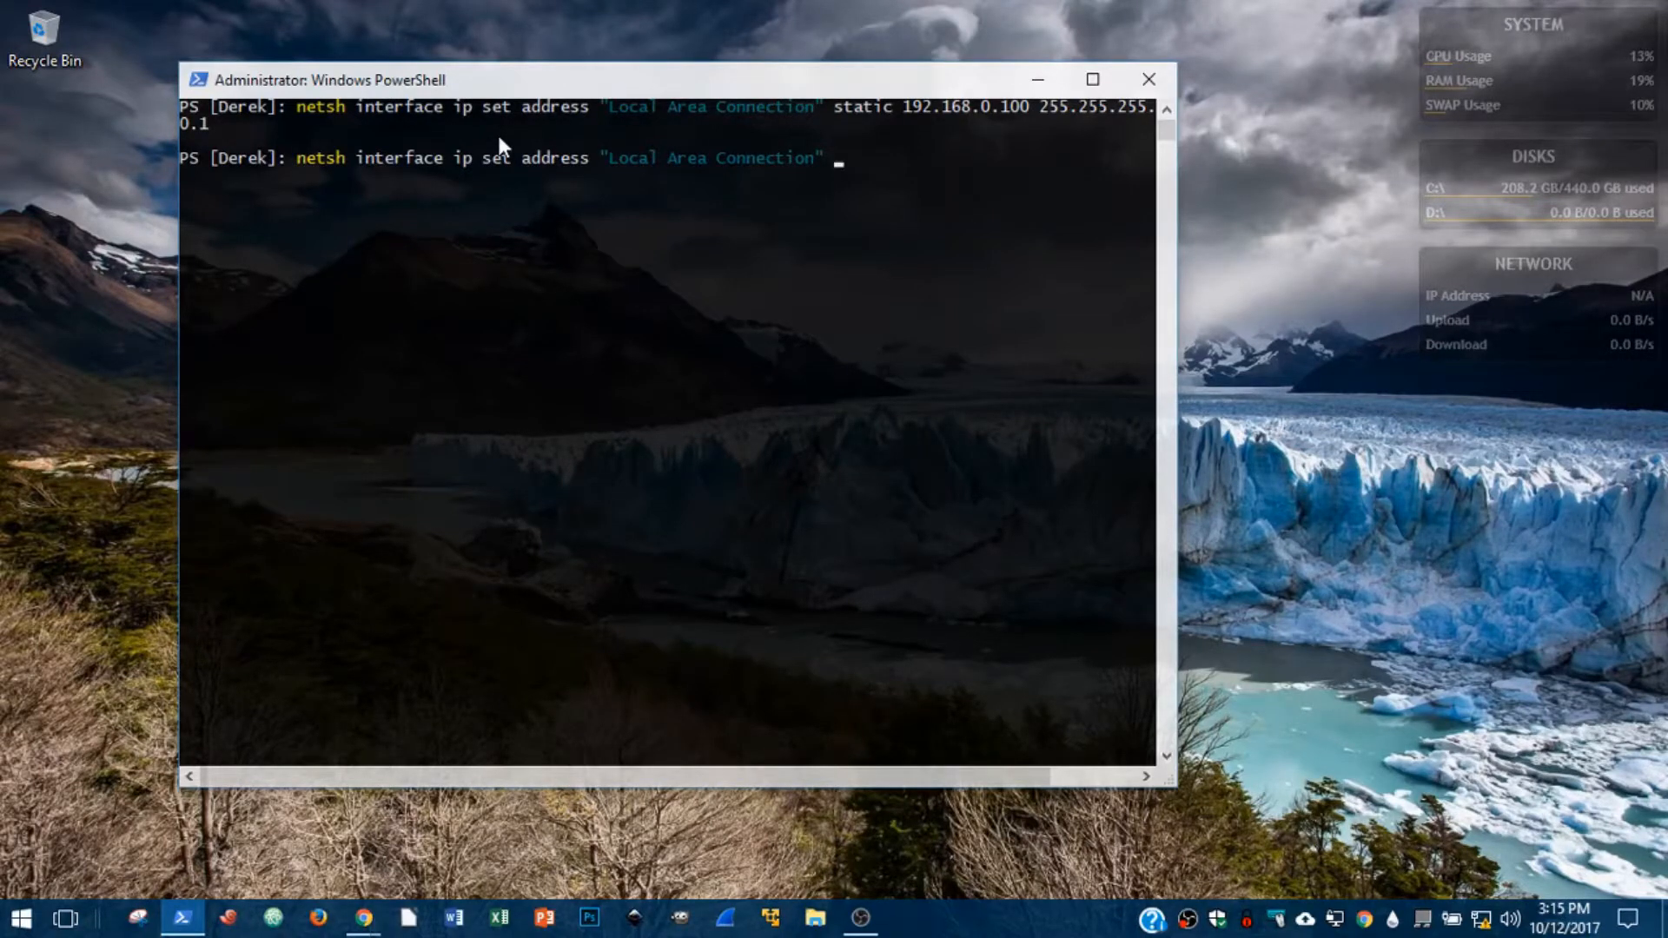
text(dhcp)
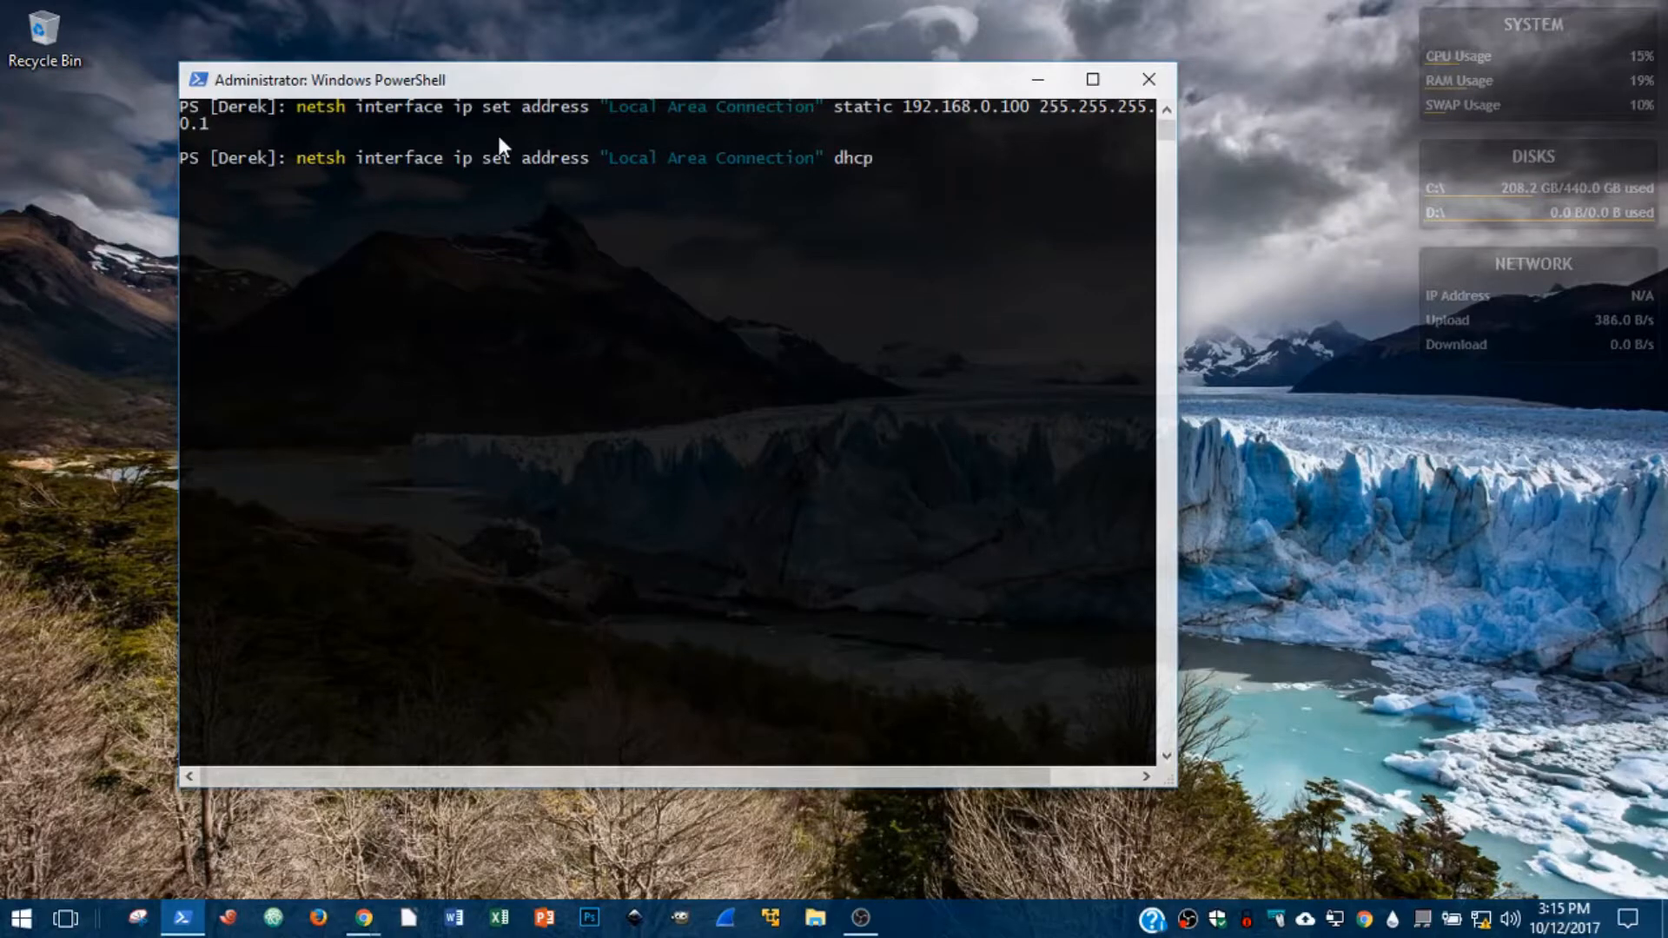